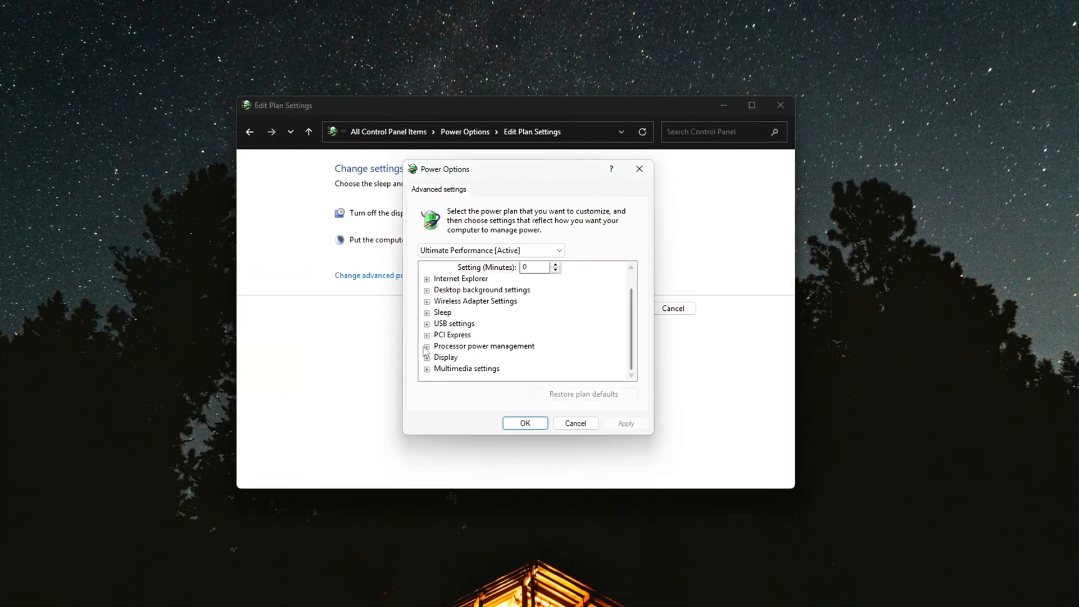
# - Scroll the advanced settings list down to Processor power management
pyautogui.scroll(-3)
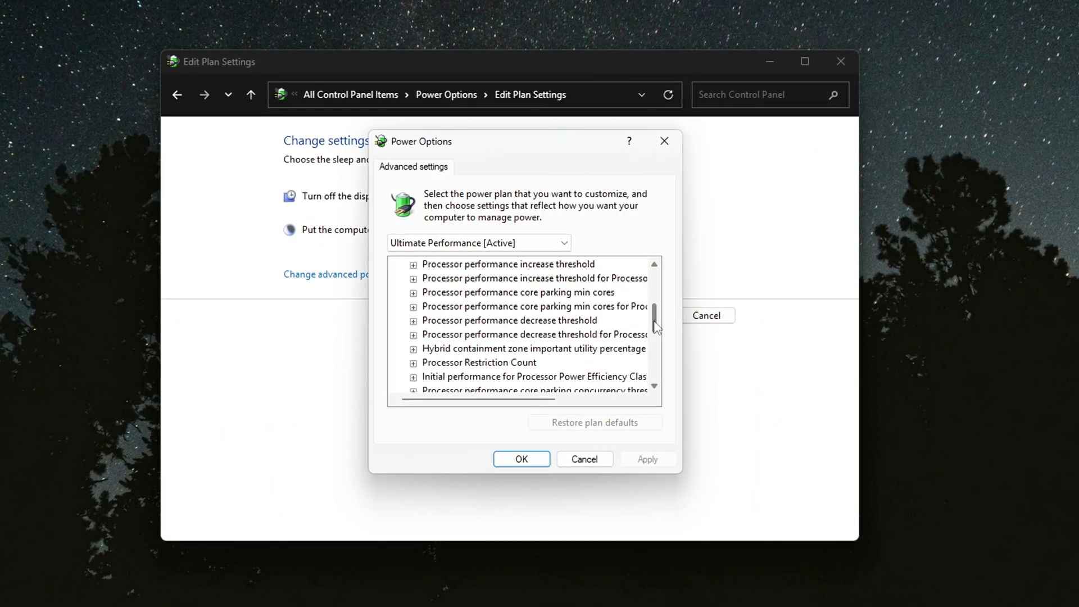
pyautogui.scroll(-3)
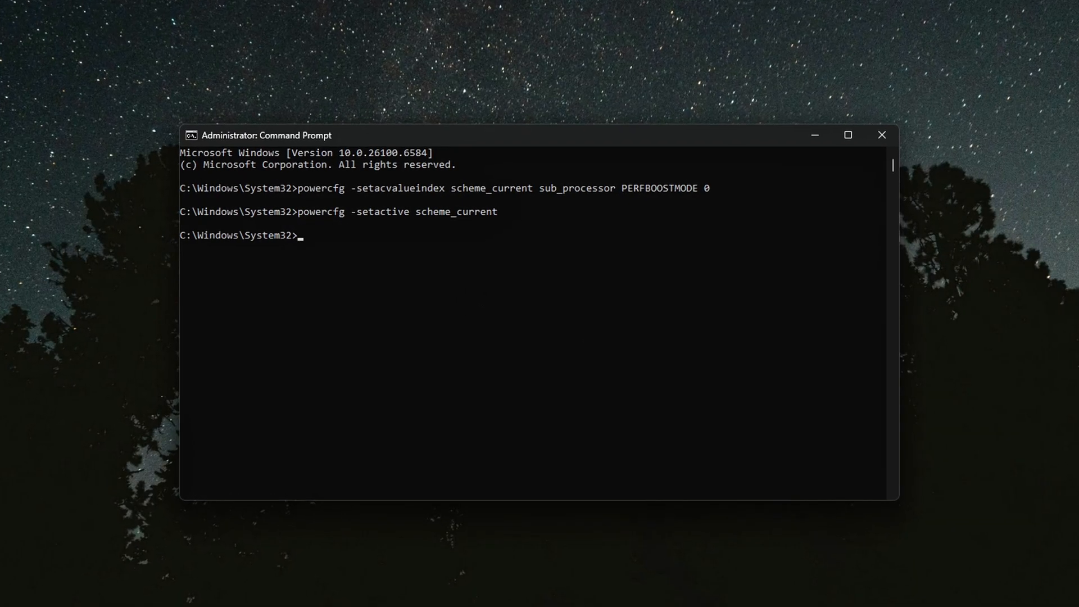
# - Run powercfg setting PERFBOOSTMODE to 0 on scheme_current and reactivate the current scheme
pyautogui.press('enter')
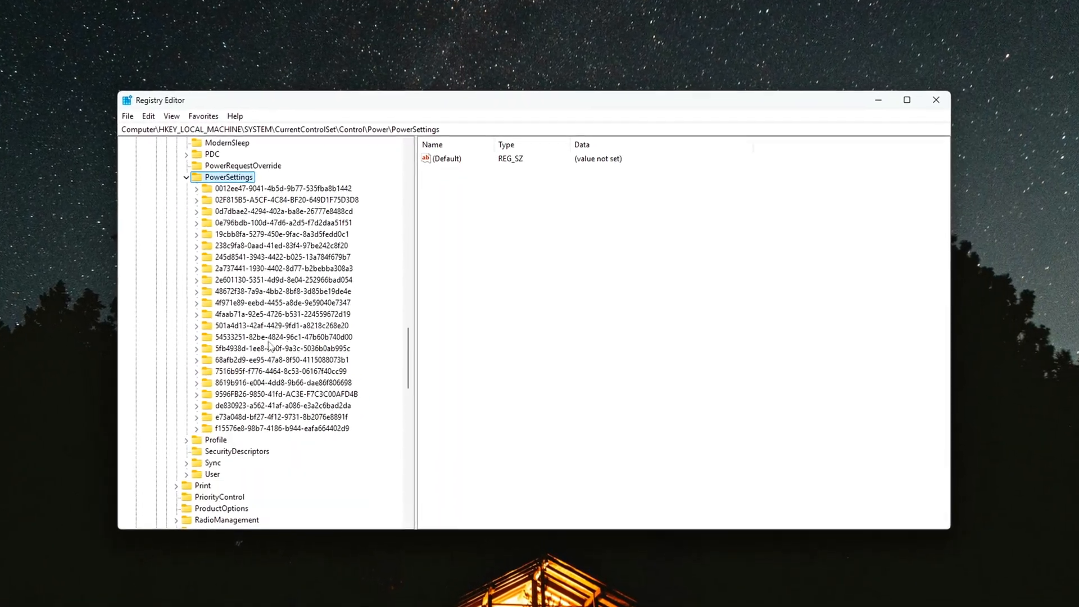
pyautogui.rightClick(277, 337)
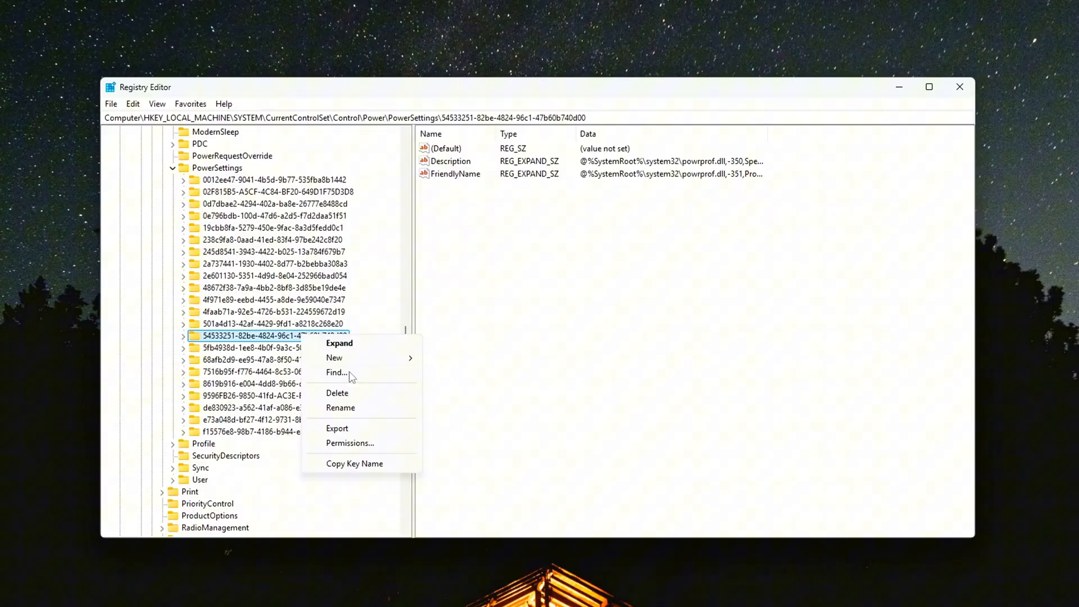
pyautogui.click(340, 408)
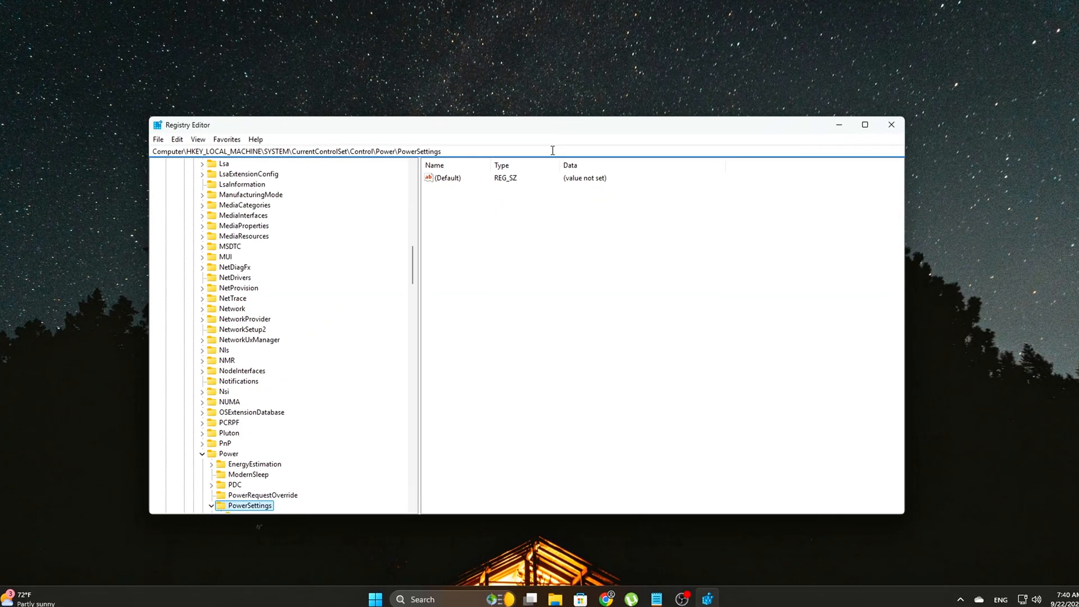
pyautogui.click(211, 505)
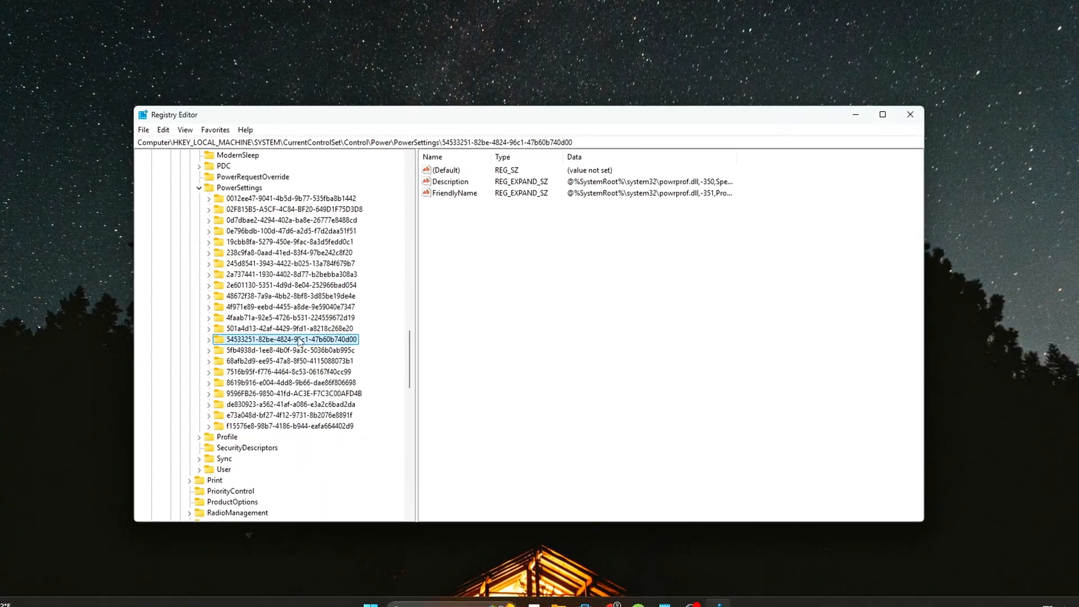
pyautogui.rightClick(285, 338)
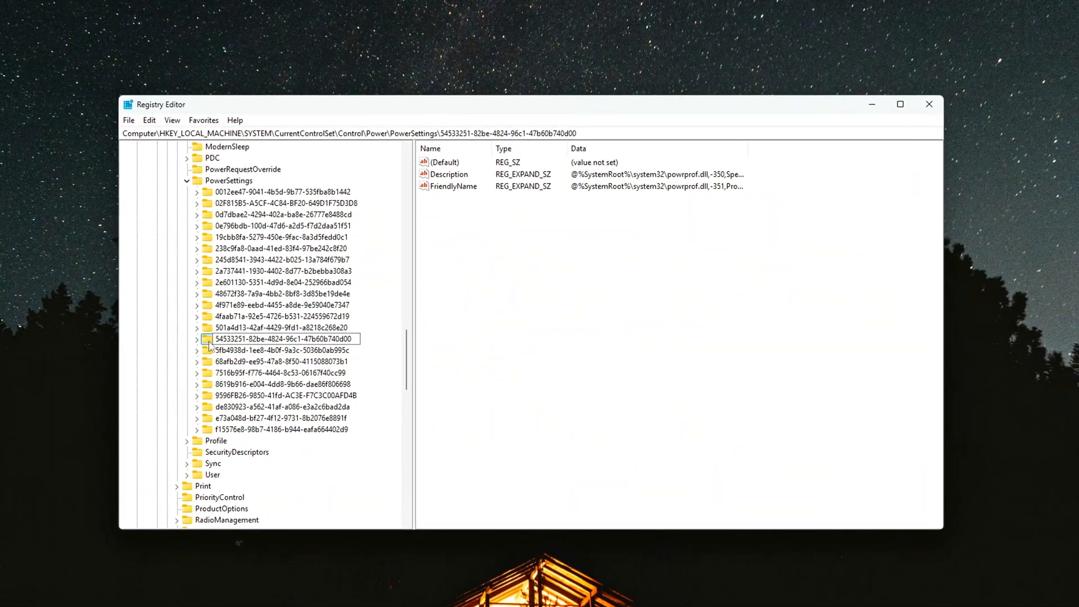
pyautogui.click(197, 338)
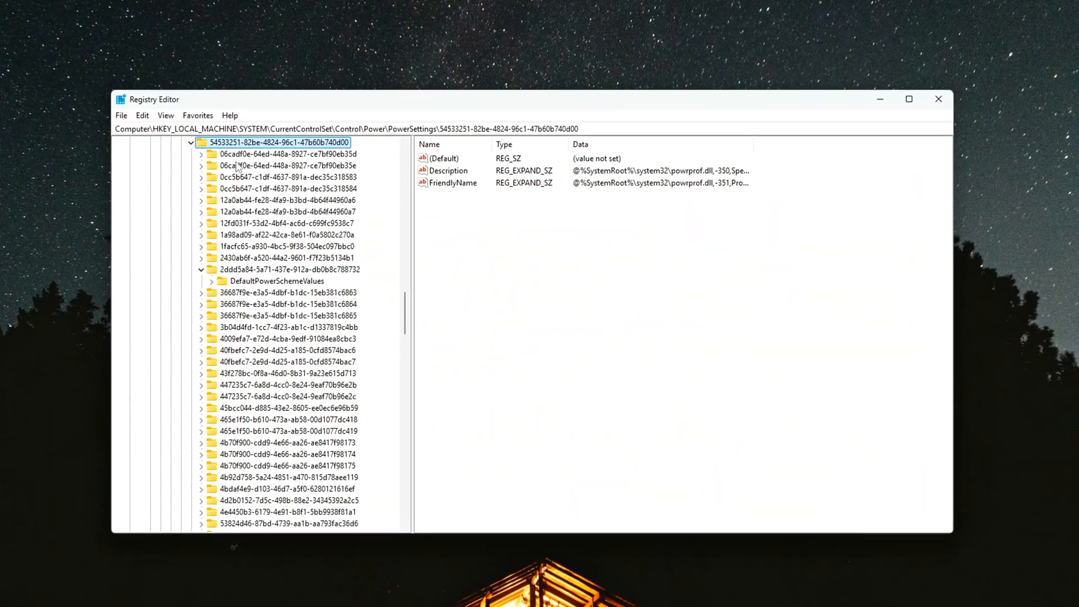
# - Browse the 12a0ab44, 36687f9e and 3b04d4fd settings, open Attributes, then close Registry Editor
pyautogui.click(289, 200)
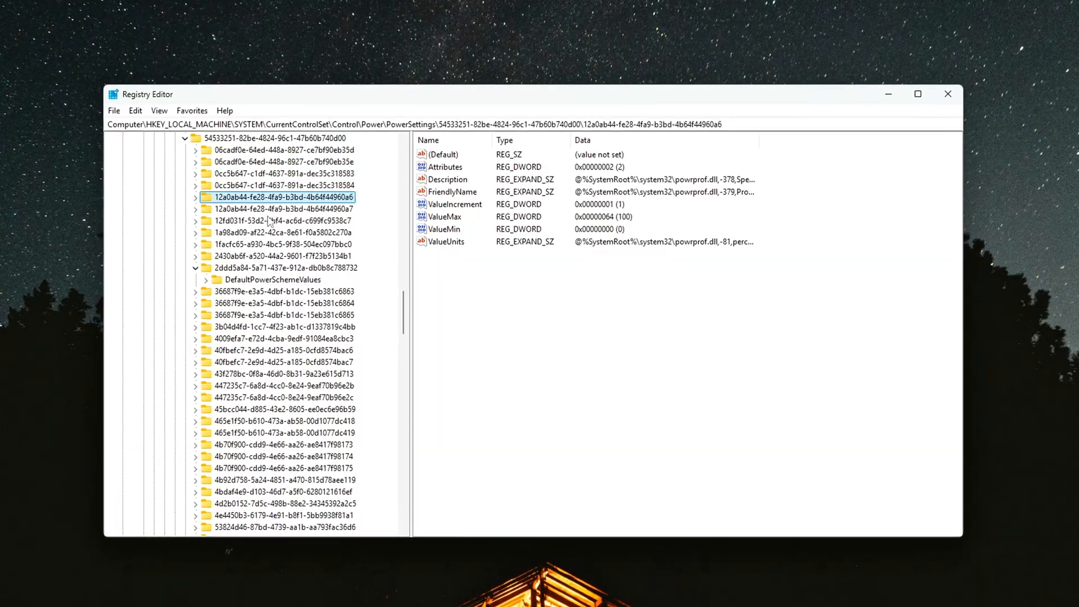
pyautogui.click(279, 302)
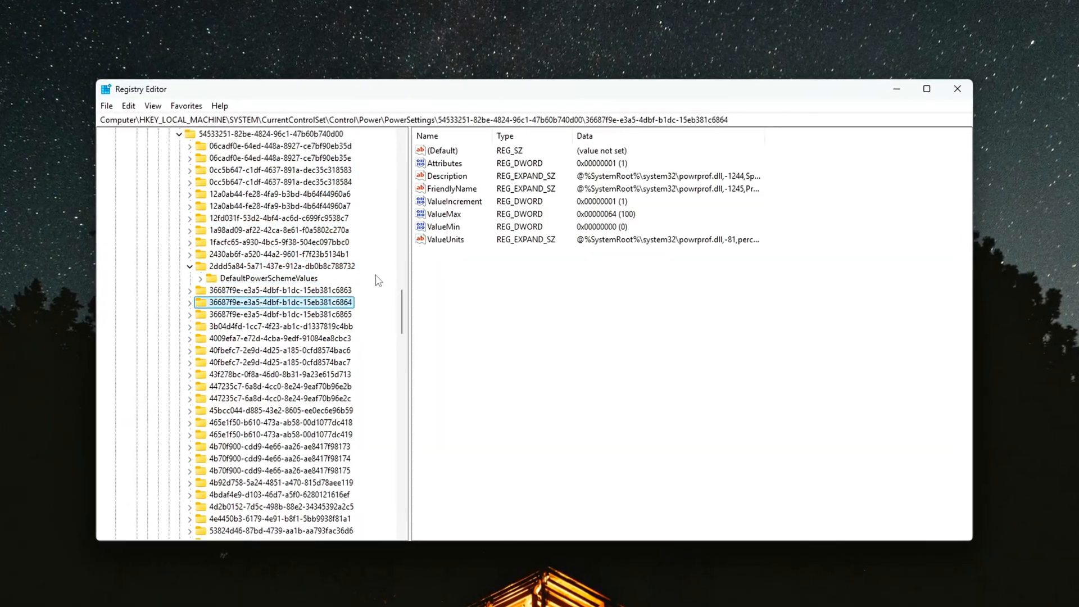
pyautogui.doubleClick(444, 163)
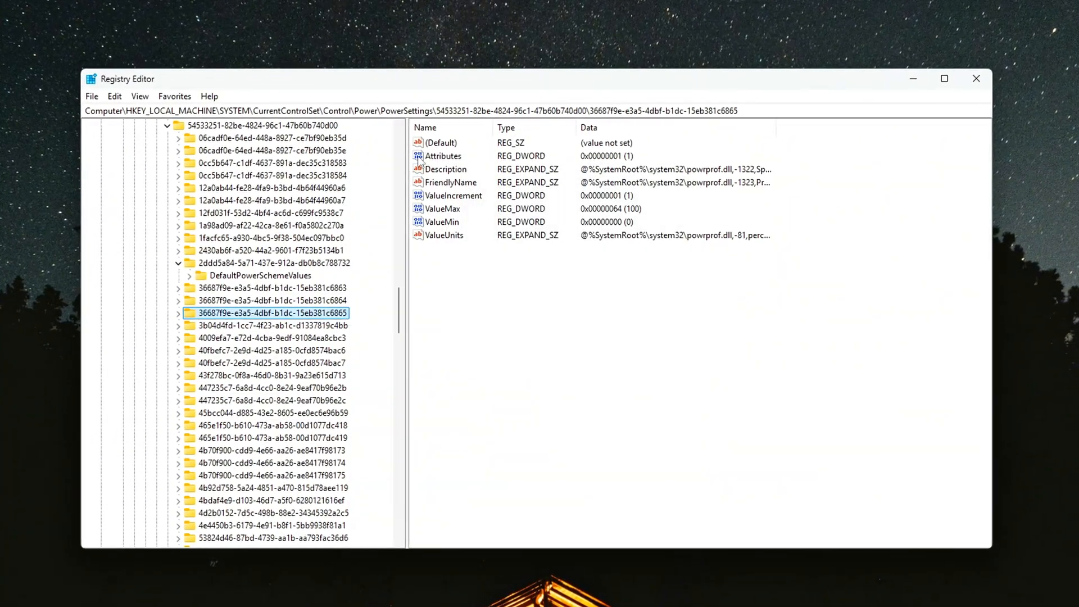
pyautogui.doubleClick(443, 156)
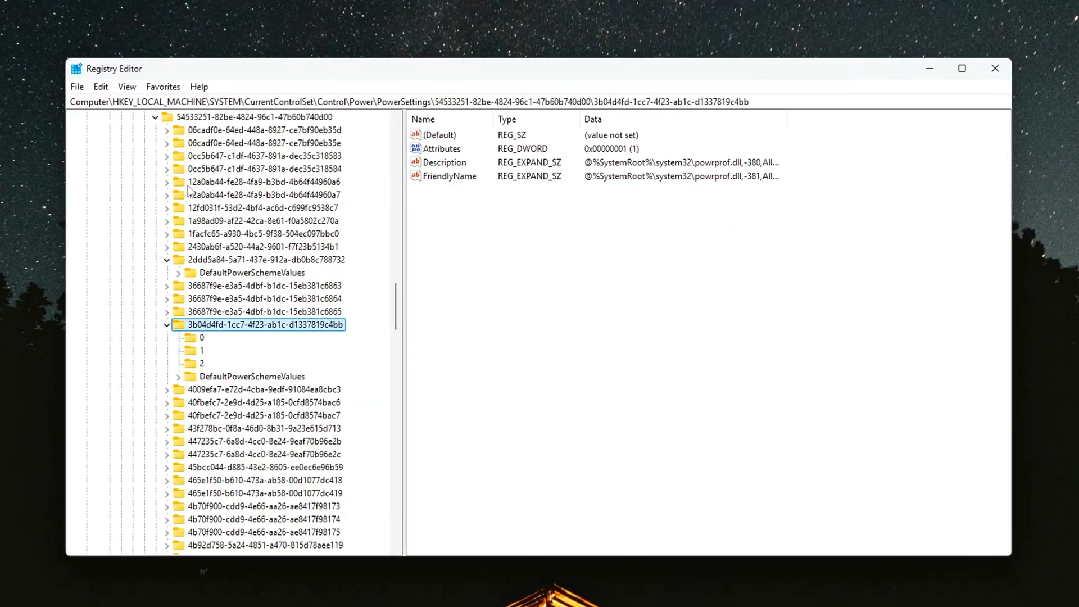
pyautogui.doubleClick(442, 149)
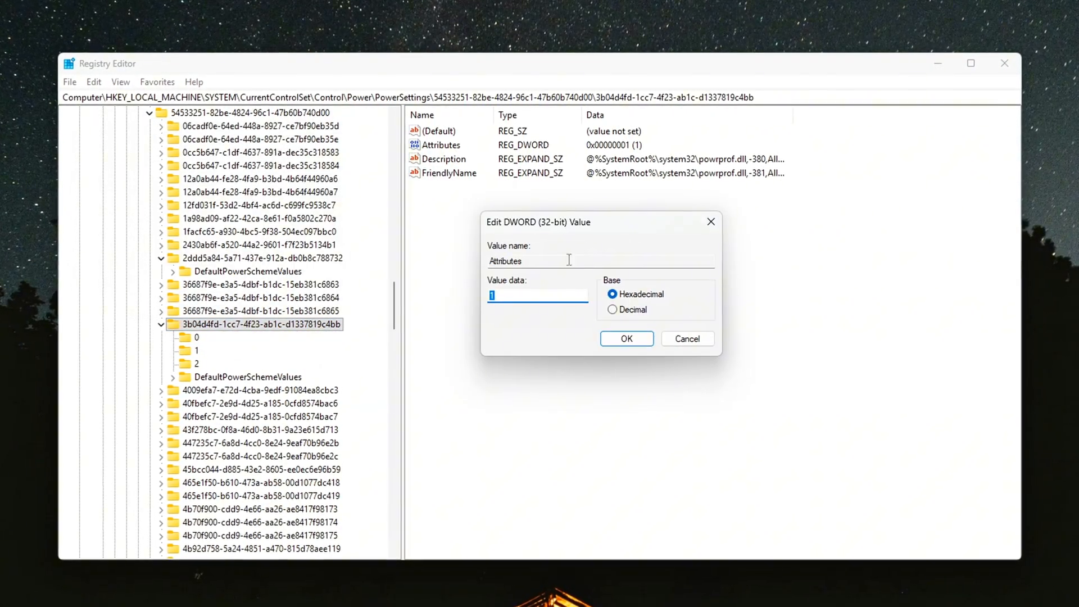
pyautogui.click(625, 337)
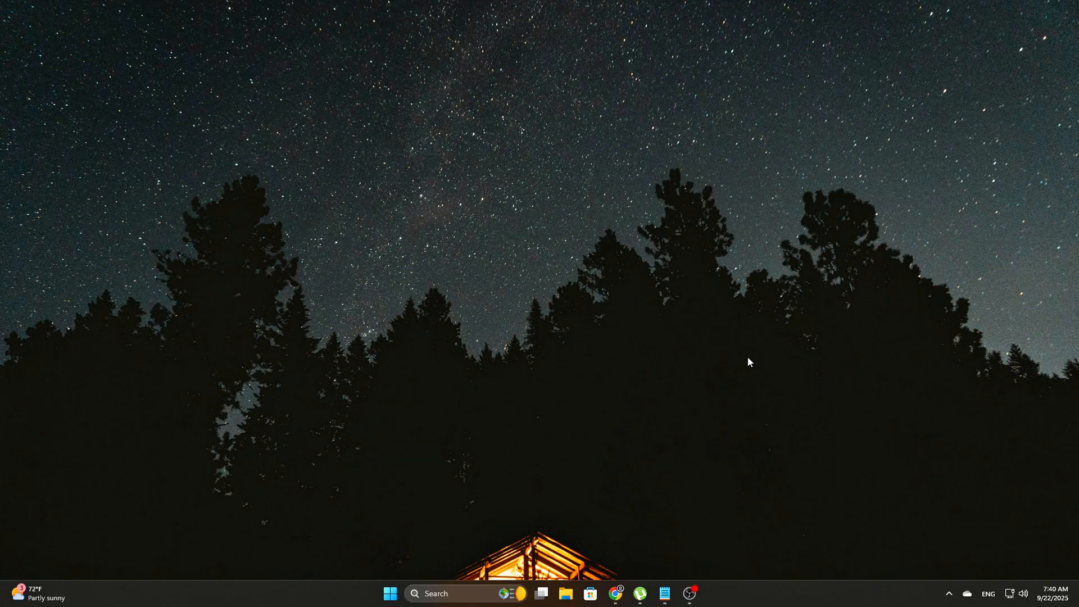
pyautogui.press('Win+r')
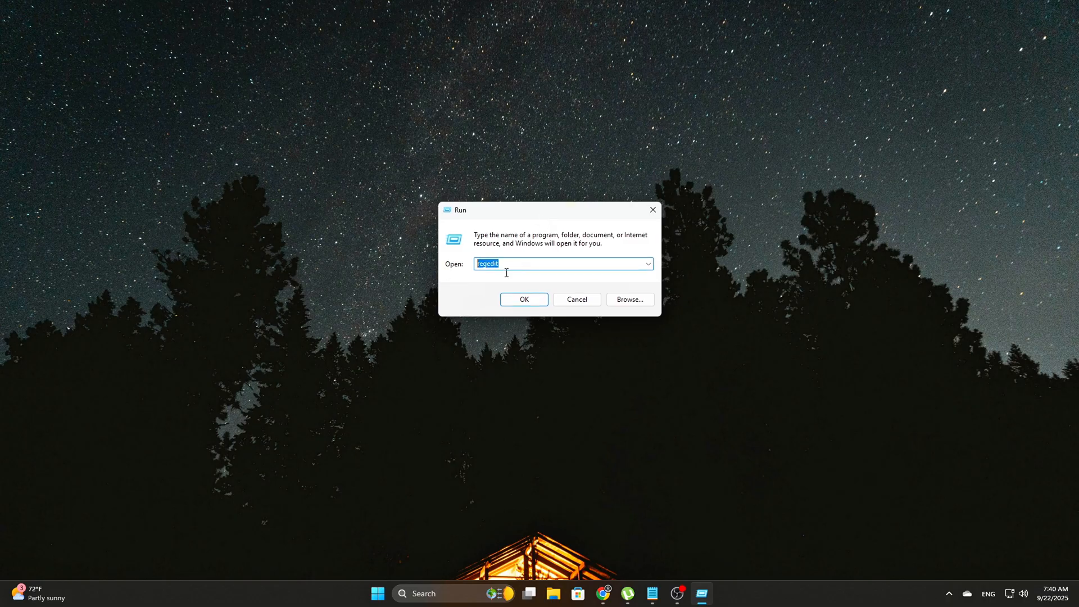
pyautogui.click(523, 300)
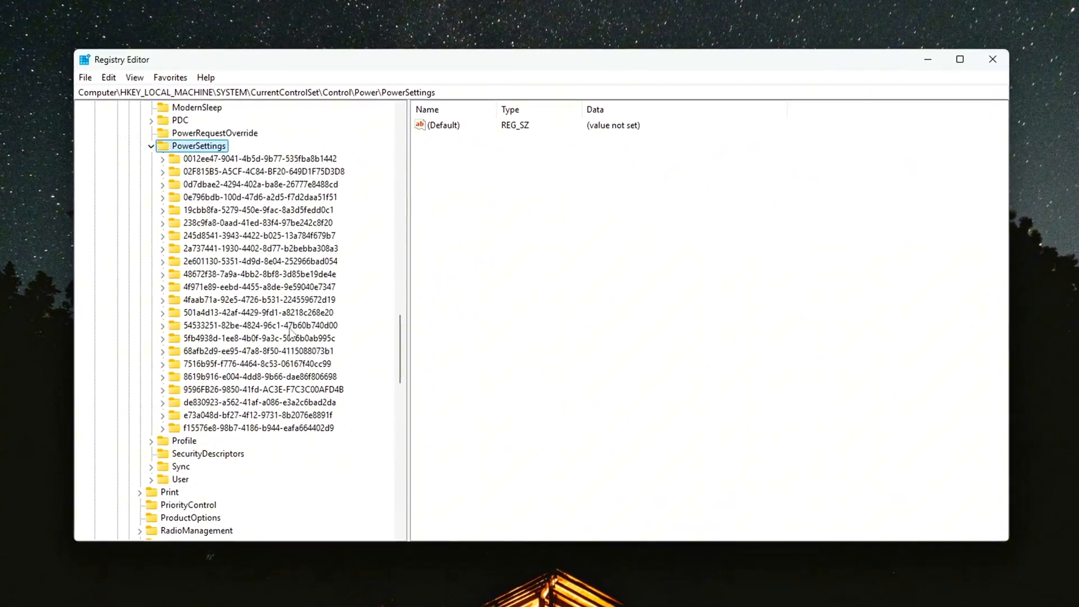
pyautogui.rightClick(260, 325)
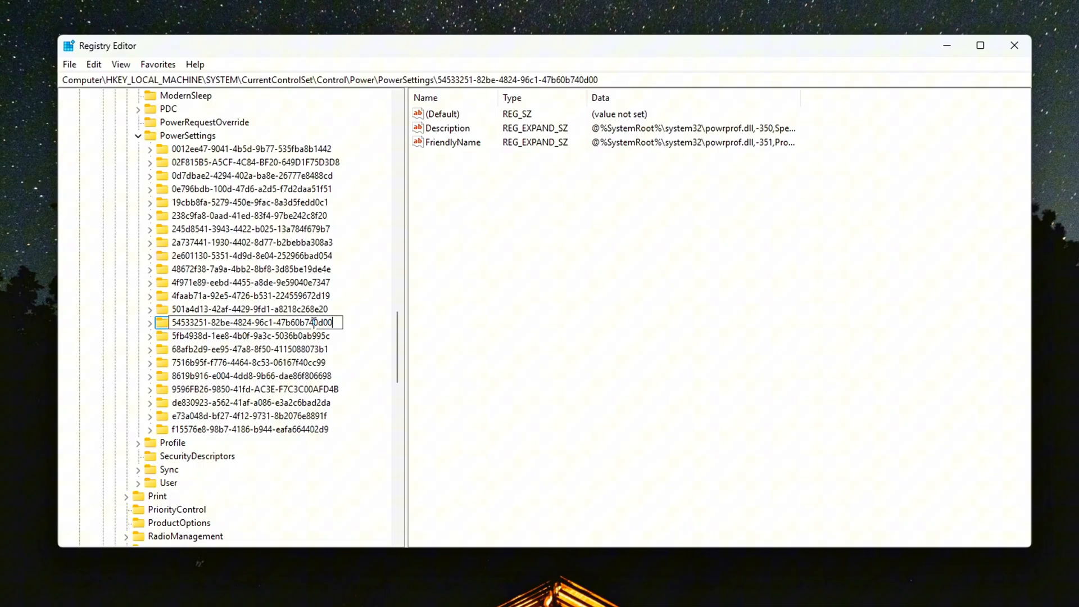
# - Expand the 54533251 key and browse to the 36687f9e processor setting subkey
pyautogui.click(248, 322)
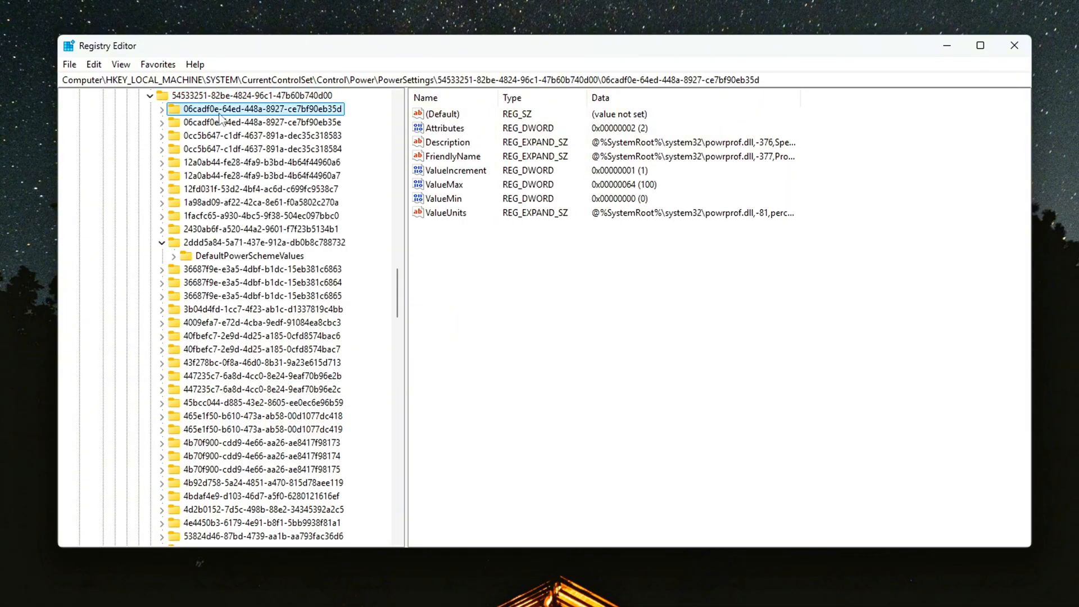
pyautogui.click(257, 203)
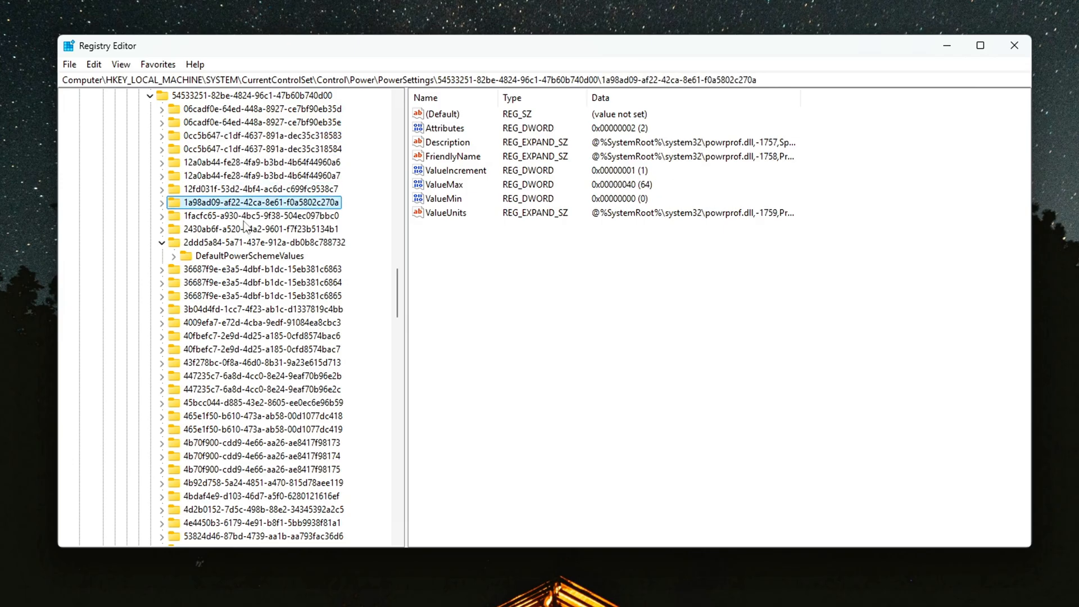
pyautogui.click(256, 282)
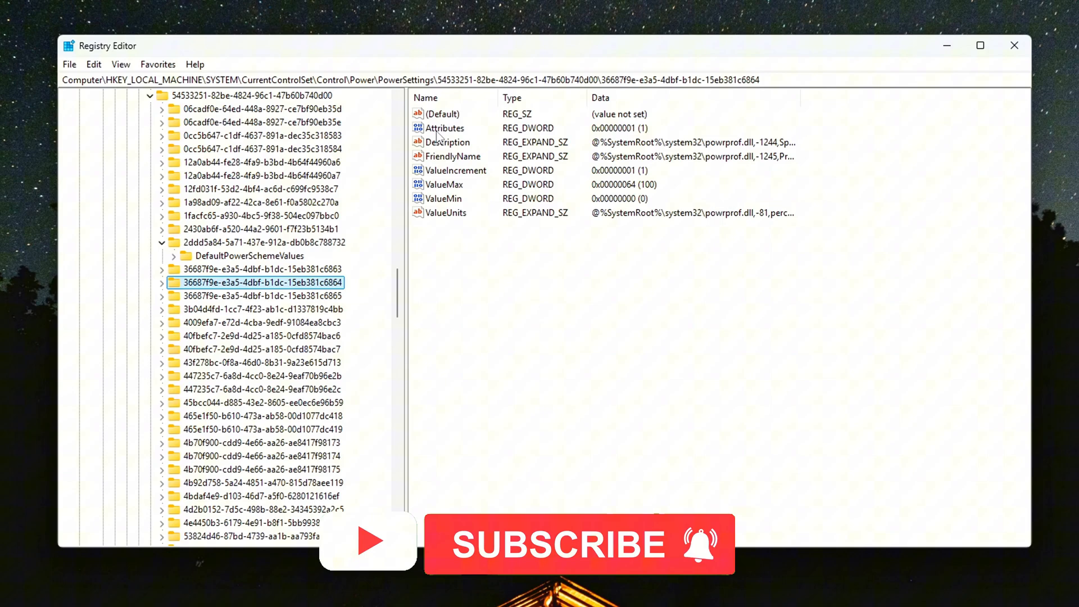
# - Enter 2 as Attributes data for the 36687f9e and 3b04d4fd setting keys
pyautogui.doubleClick(446, 129)
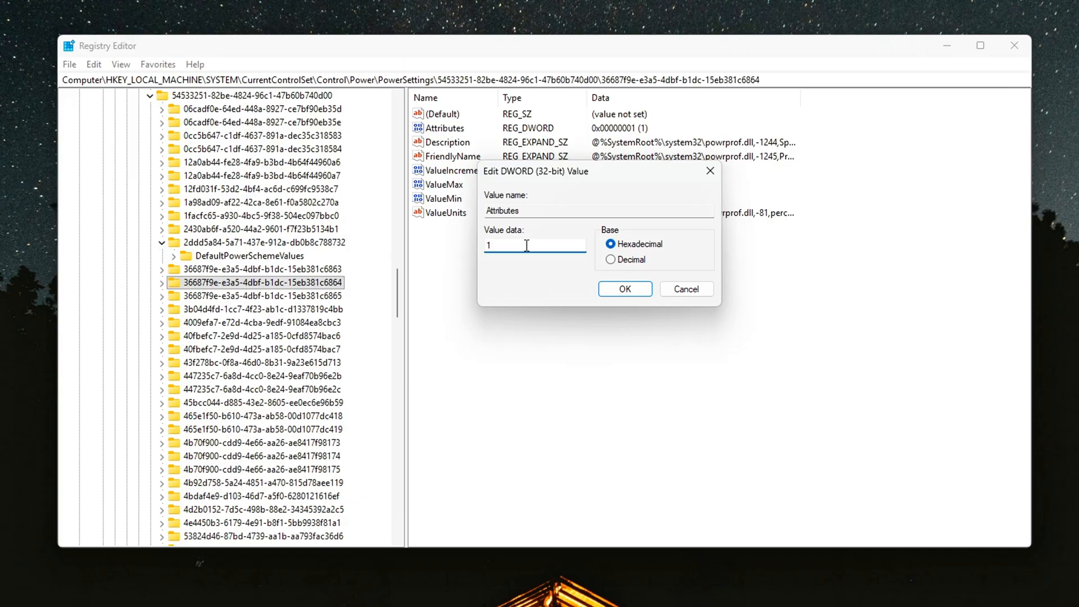
pyautogui.write('2')
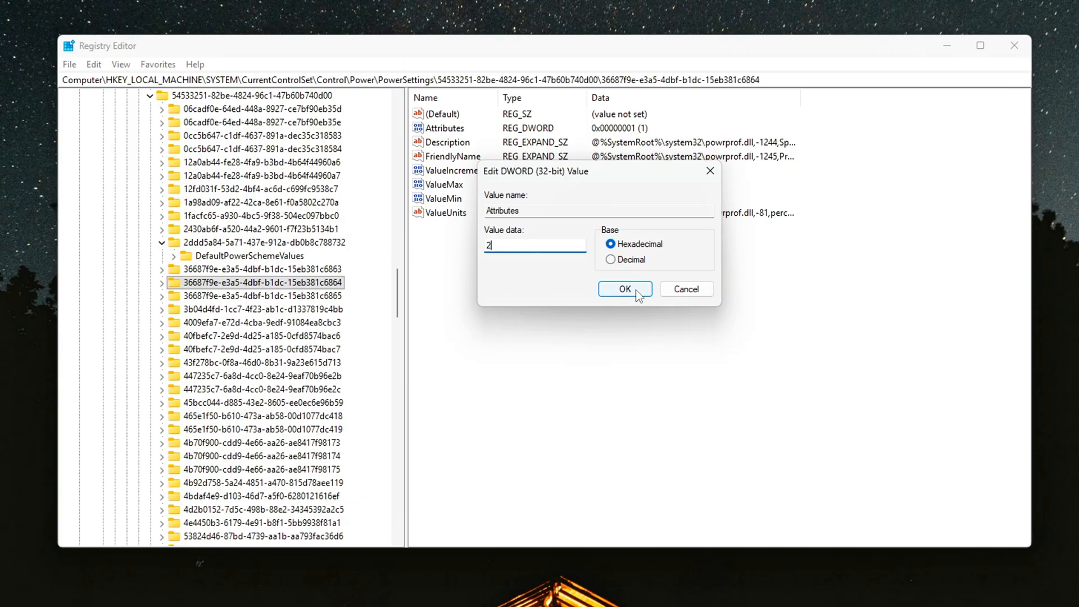
pyautogui.click(624, 288)
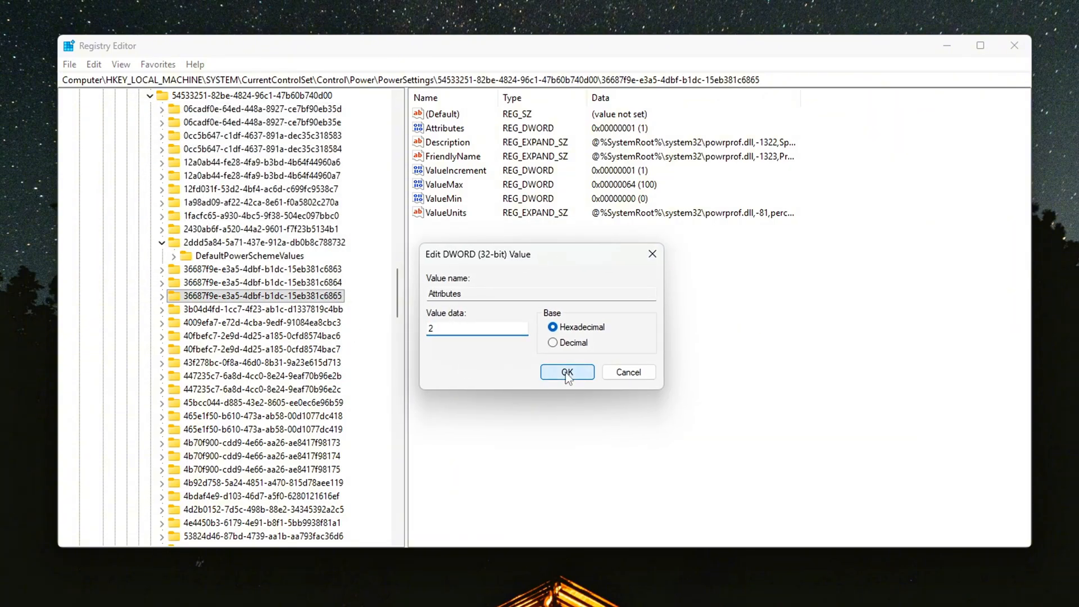
pyautogui.click(566, 371)
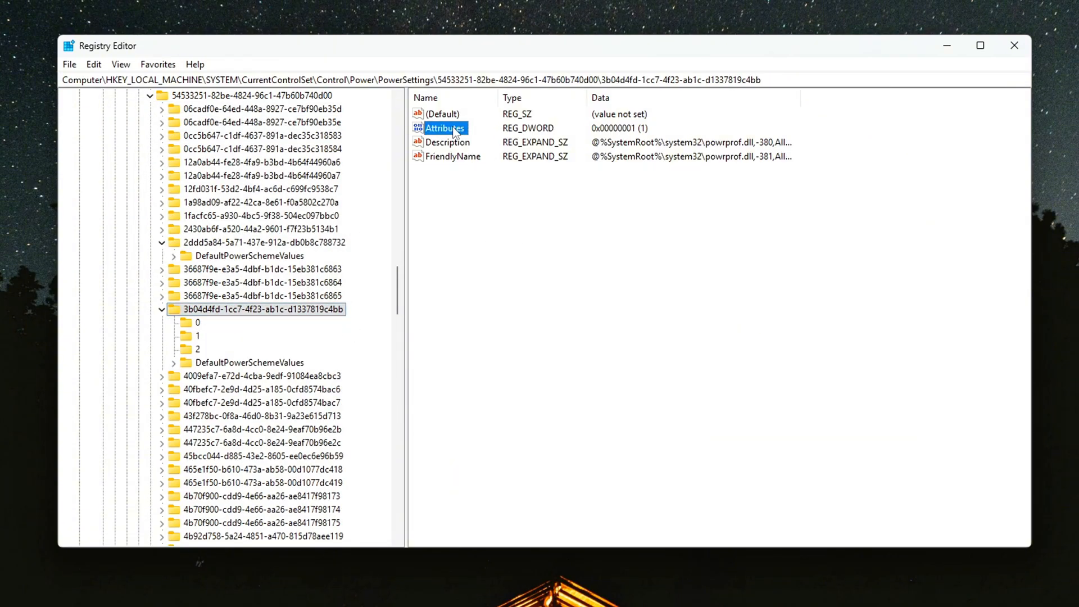
pyautogui.doubleClick(445, 128)
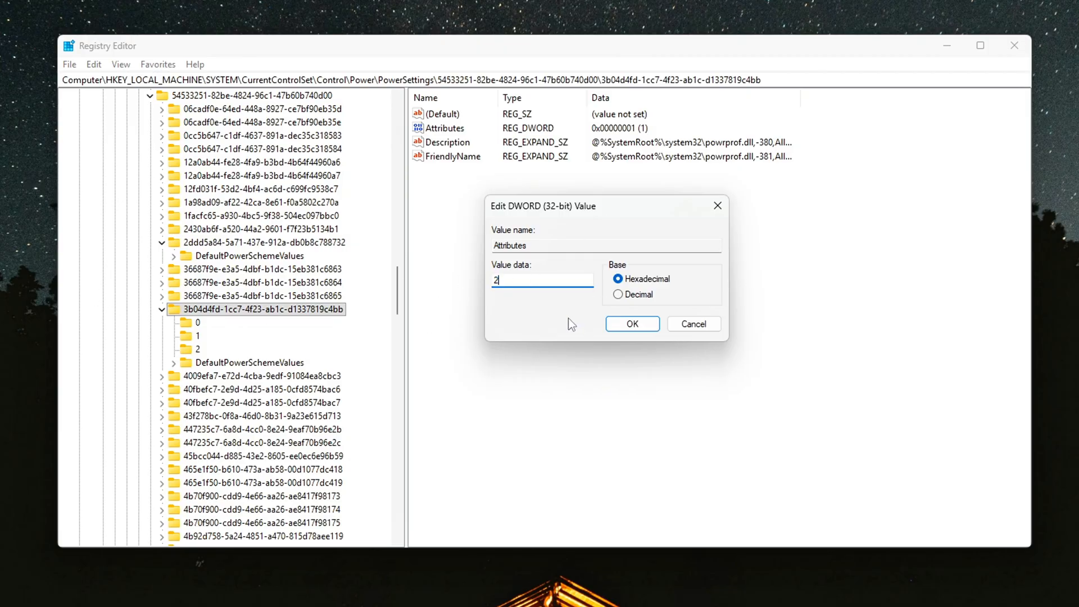
pyautogui.click(631, 324)
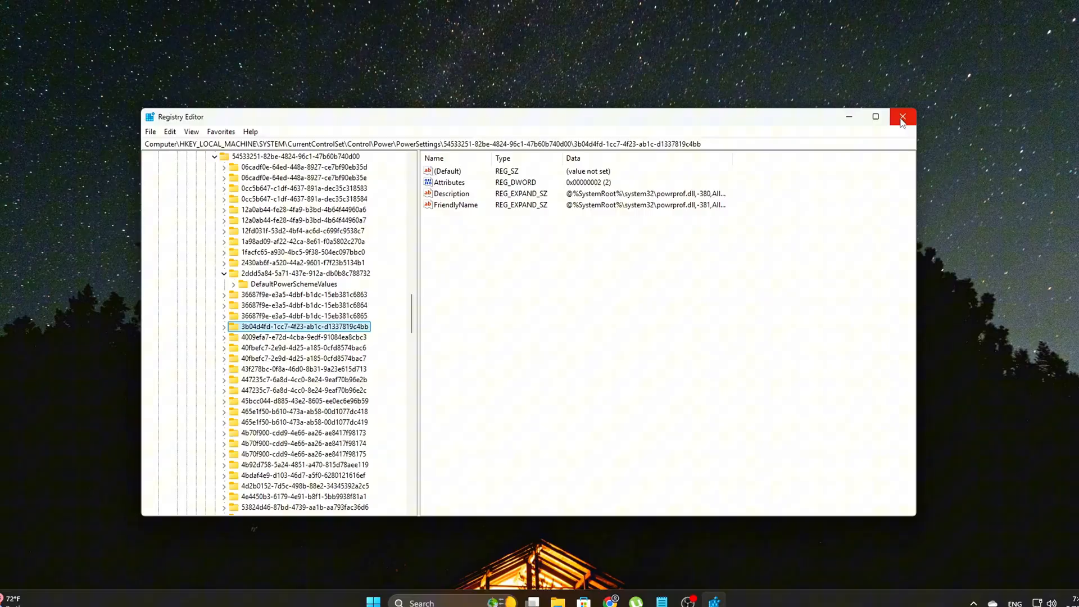
# - Close Registry Editor and launch Command Prompt as administrator
pyautogui.click(903, 117)
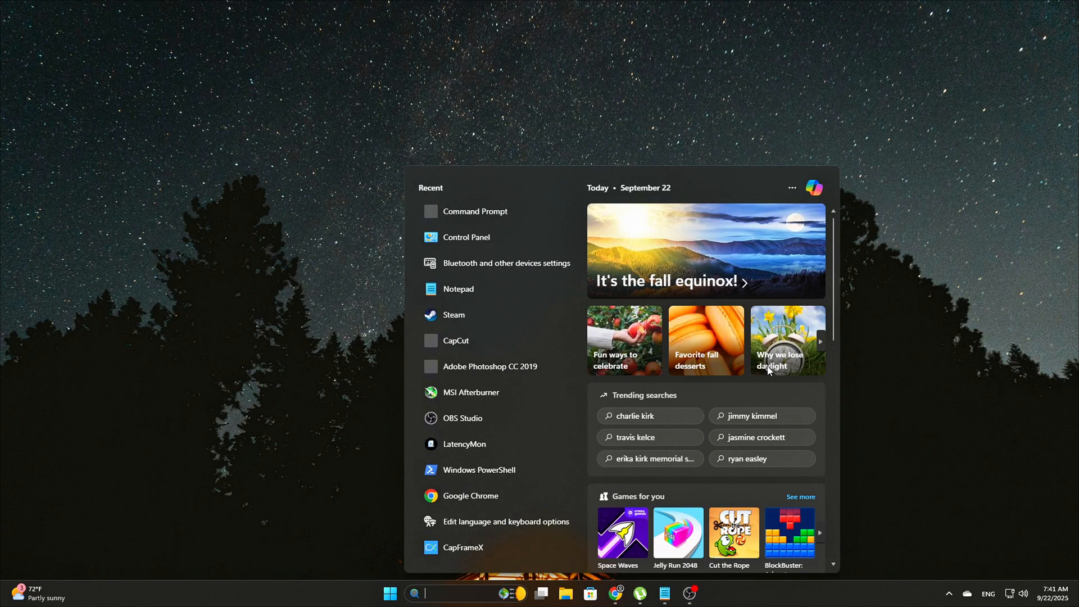
pyautogui.write('cmd')
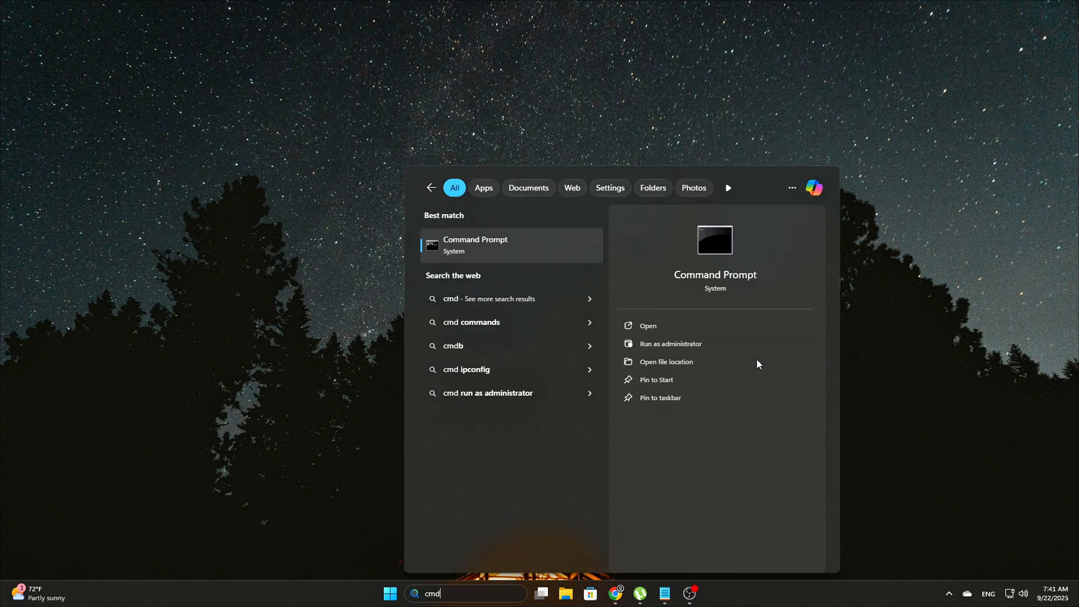
pyautogui.click(669, 344)
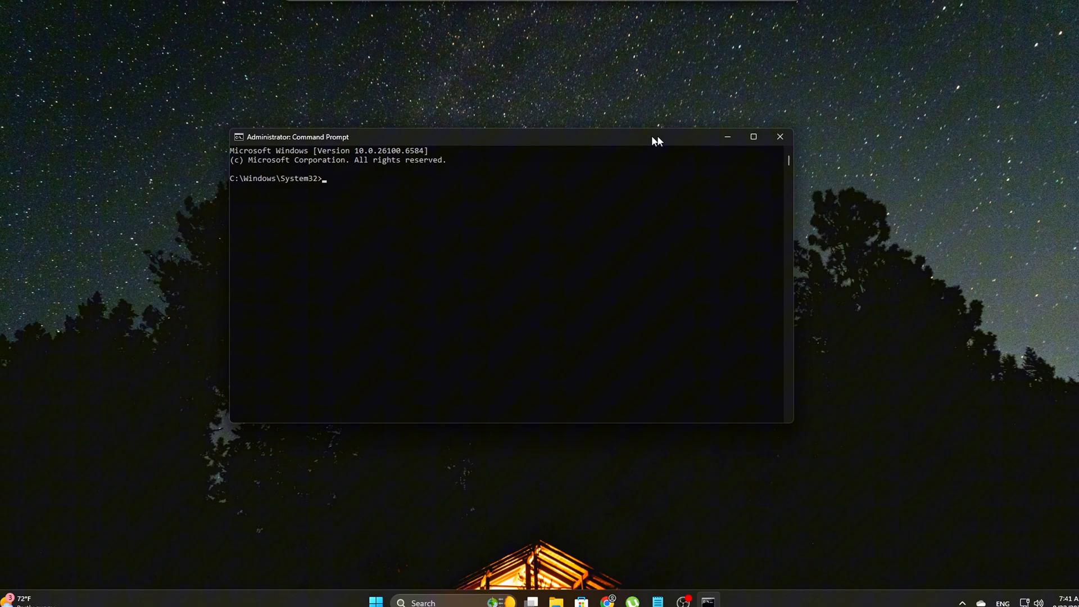
# - Run both powercfg -attributes -ATTRIB_HIDE commands, then bring up Control Panel
pyautogui.press('Return')
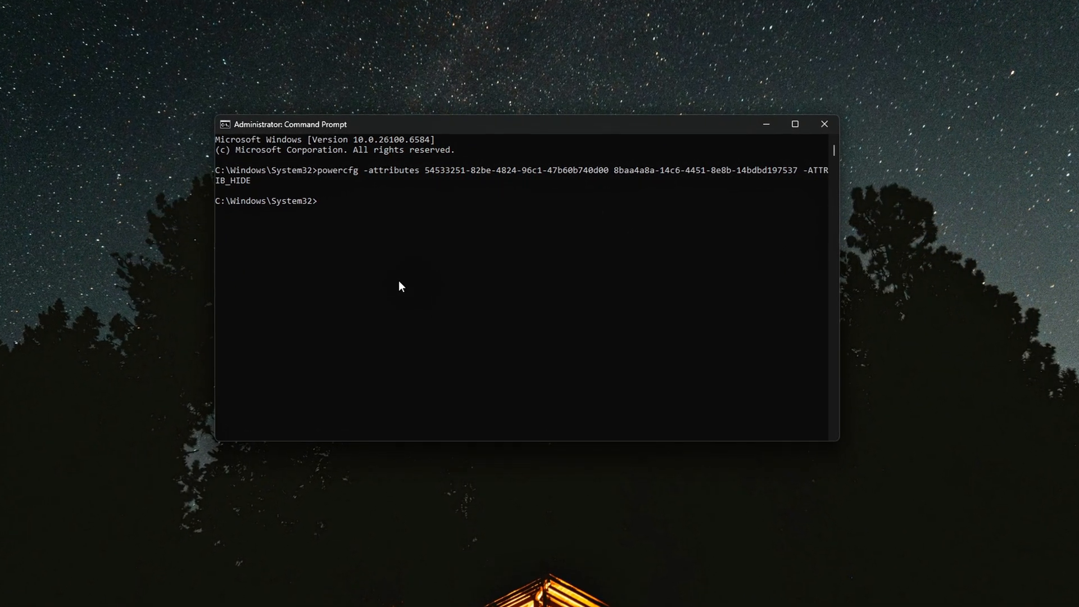
pyautogui.press('Return')
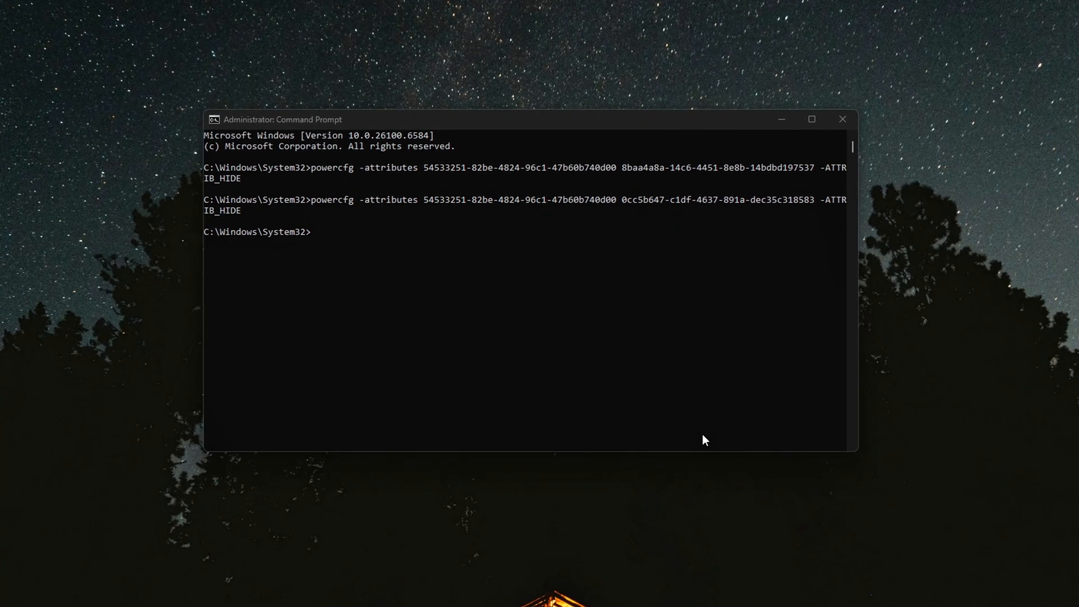
pyautogui.press('Return')
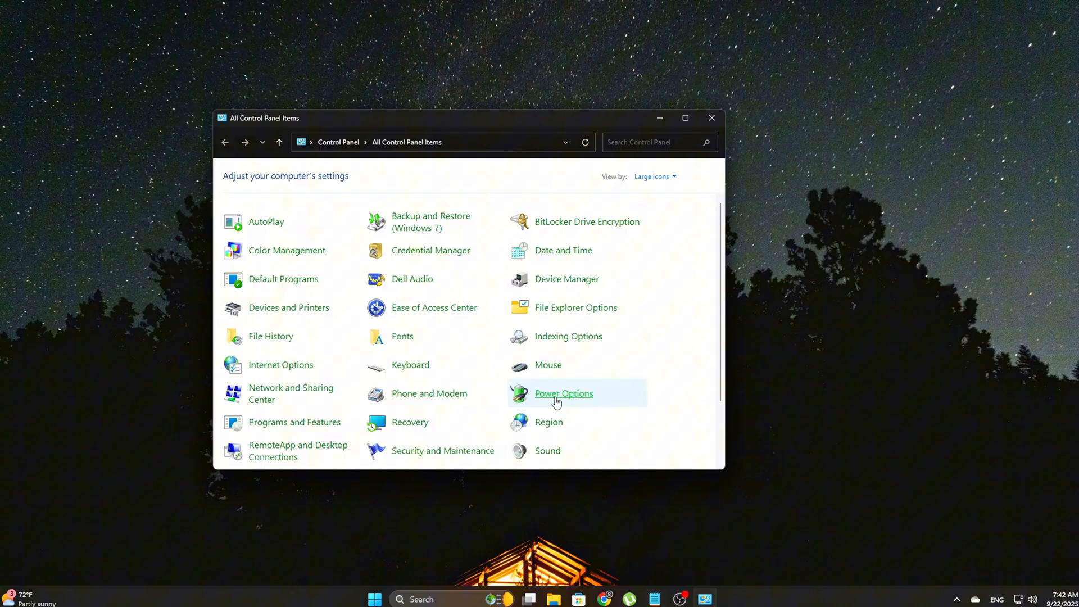
# - Open the Ultimate Performance plan's advanced power settings from Power Options
pyautogui.click(562, 392)
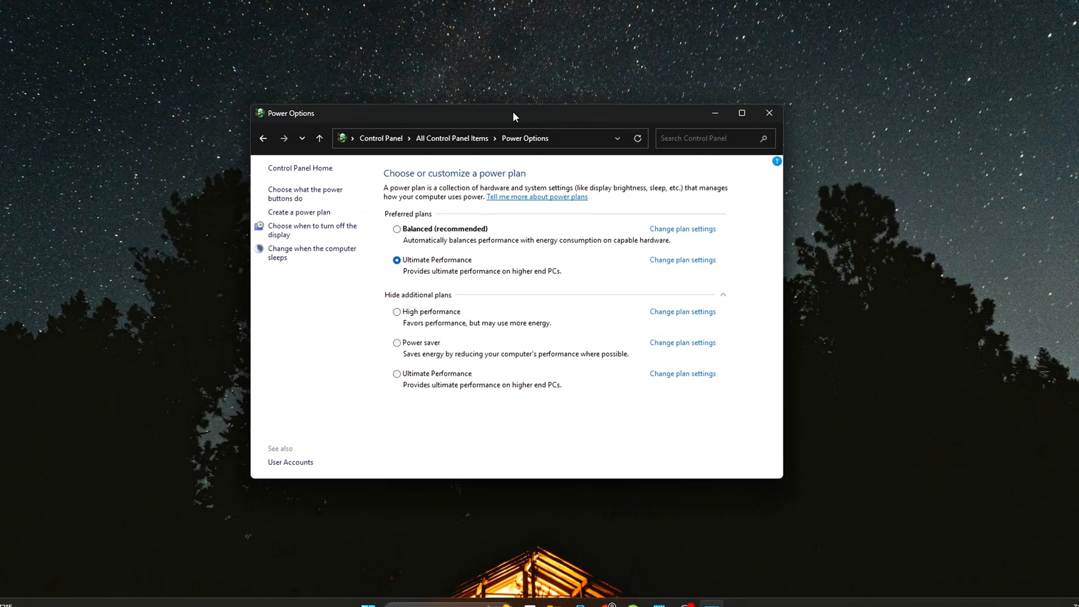
pyautogui.click(681, 260)
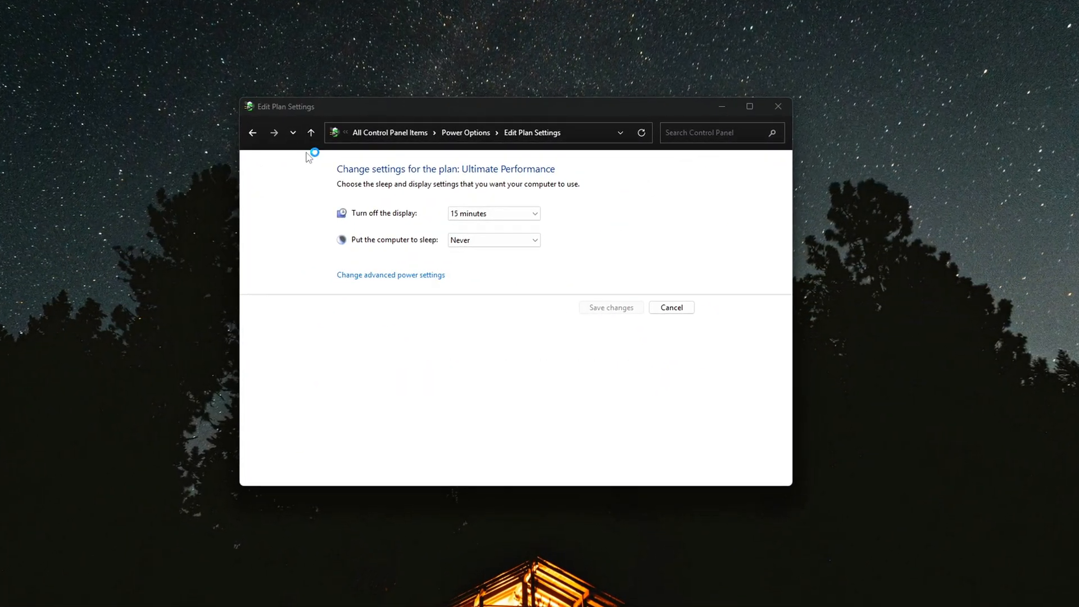
pyautogui.click(390, 275)
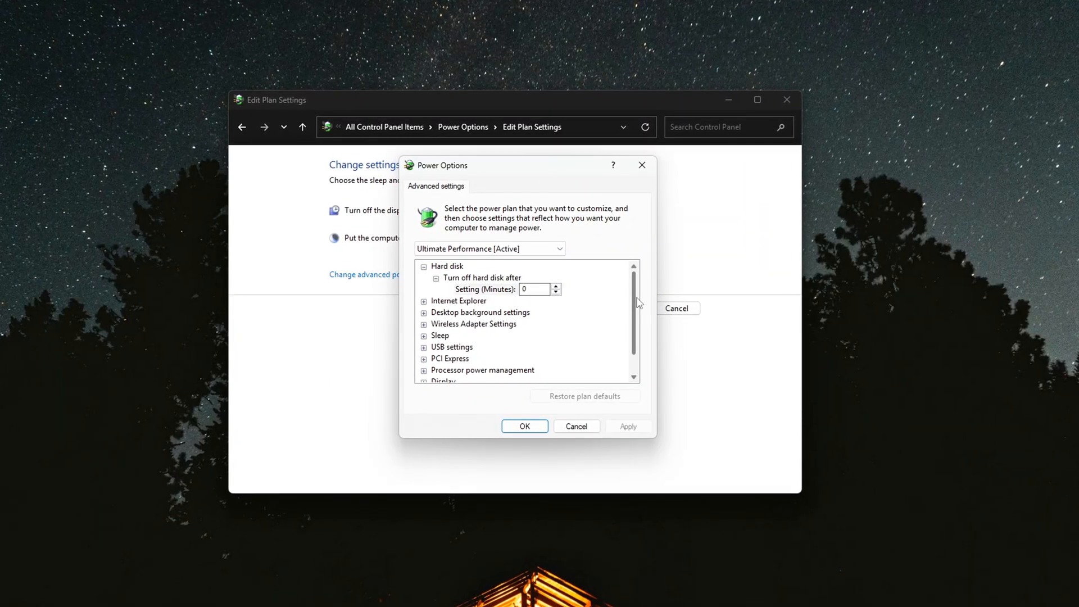
# - Set Processor performance autonomous mode to Disabled and confirm with OK
pyautogui.scroll(-3)
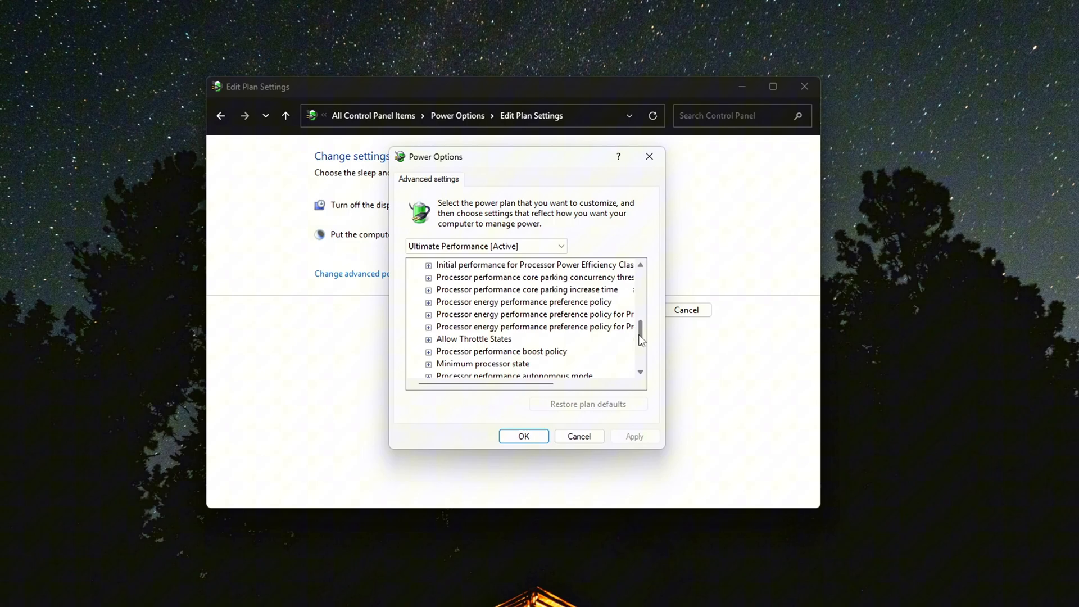
pyautogui.scroll(3)
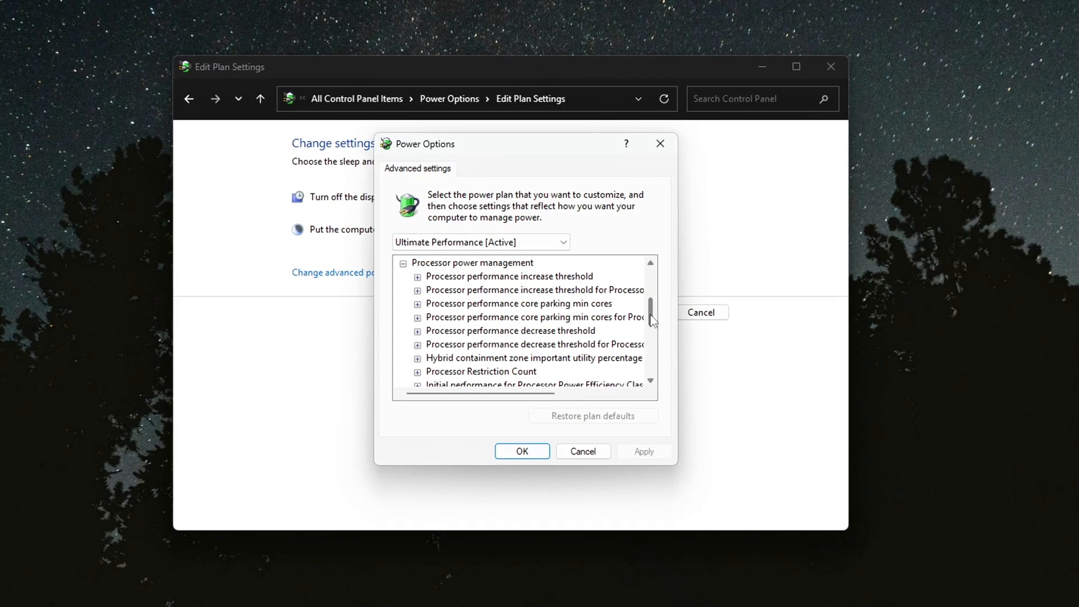
pyautogui.scroll(-3)
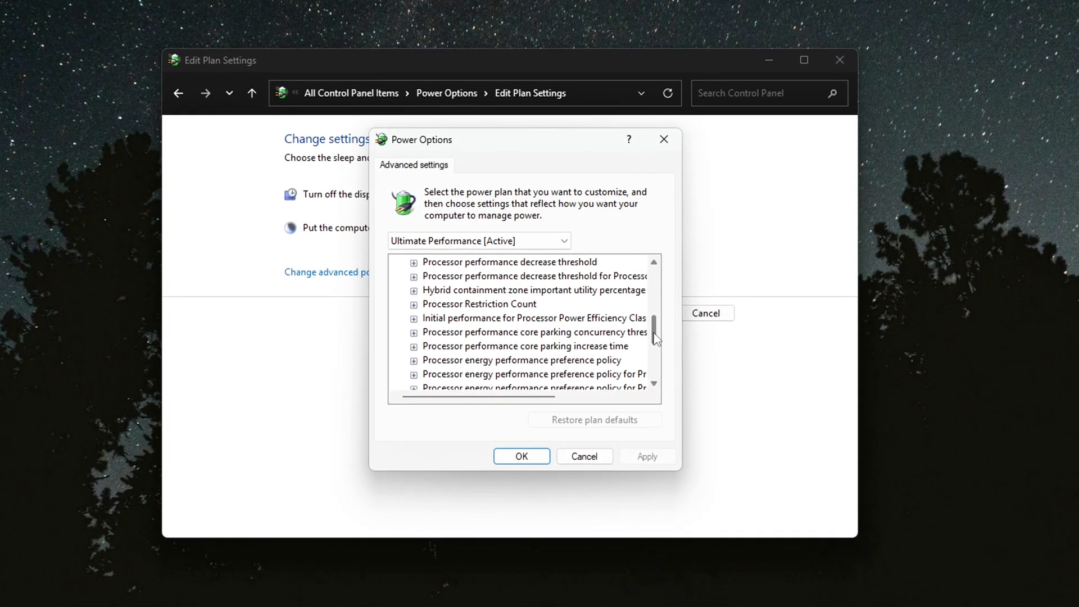
pyautogui.scroll(-3)
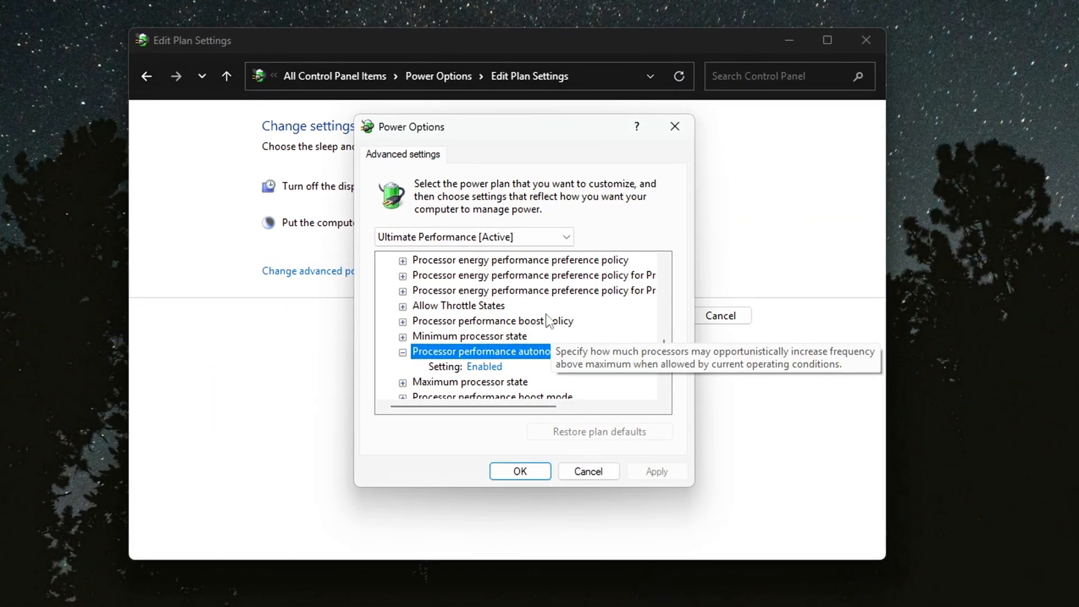
pyautogui.click(526, 370)
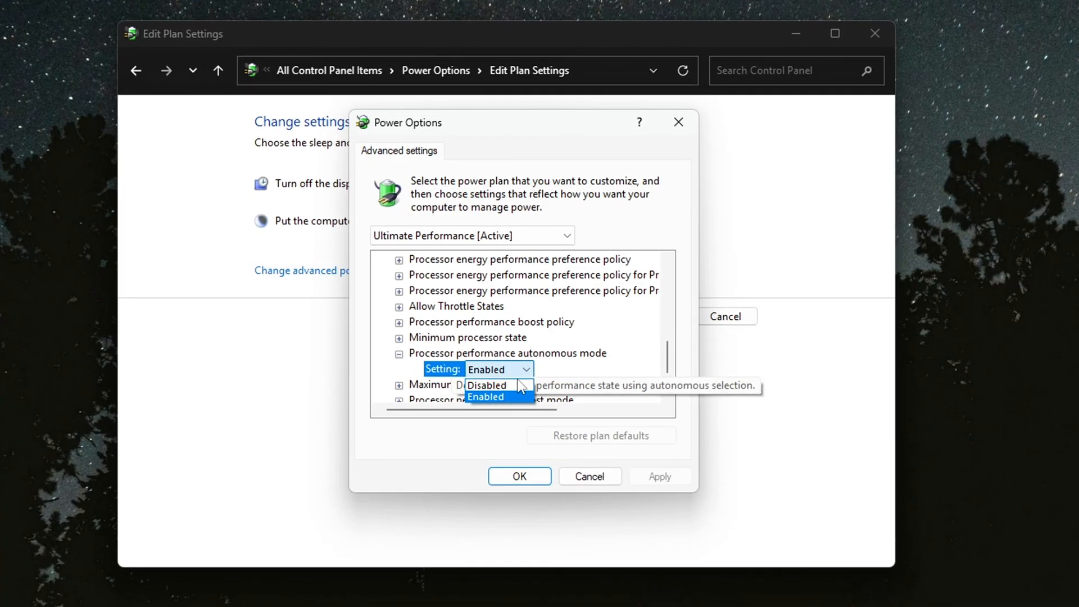
pyautogui.click(487, 384)
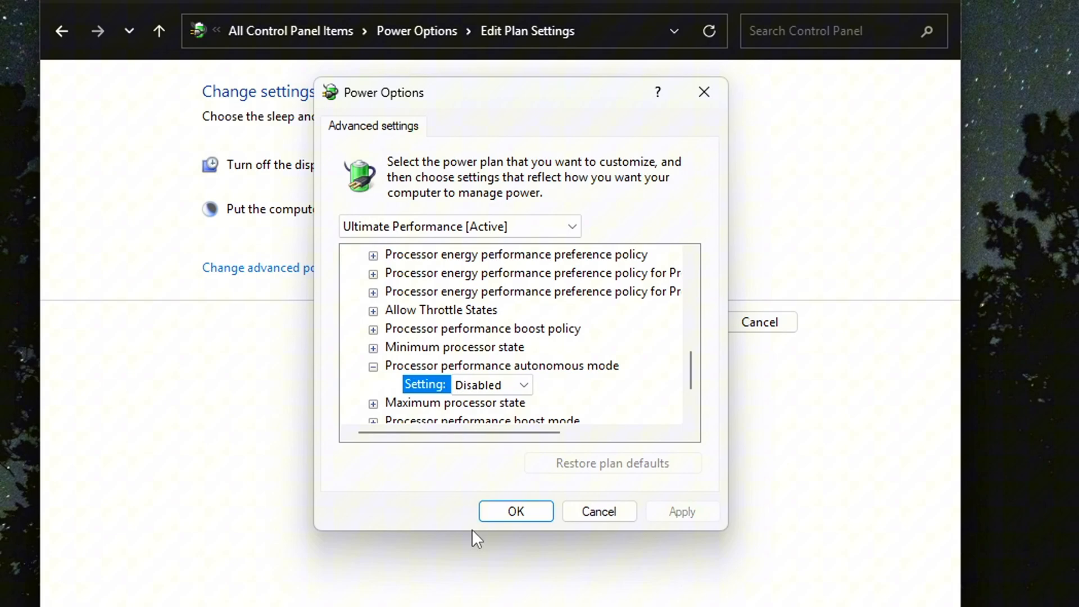
pyautogui.click(514, 511)
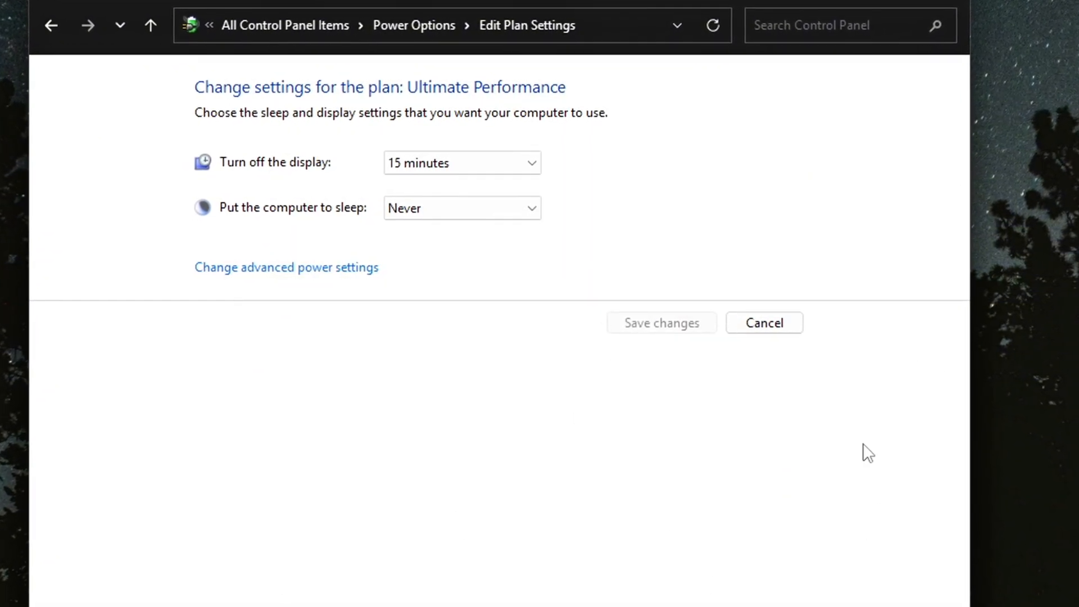
# - Close the plan window, search for Command Prompt, and reopen Ultimate Performance plan settings
pyautogui.click(762, 322)
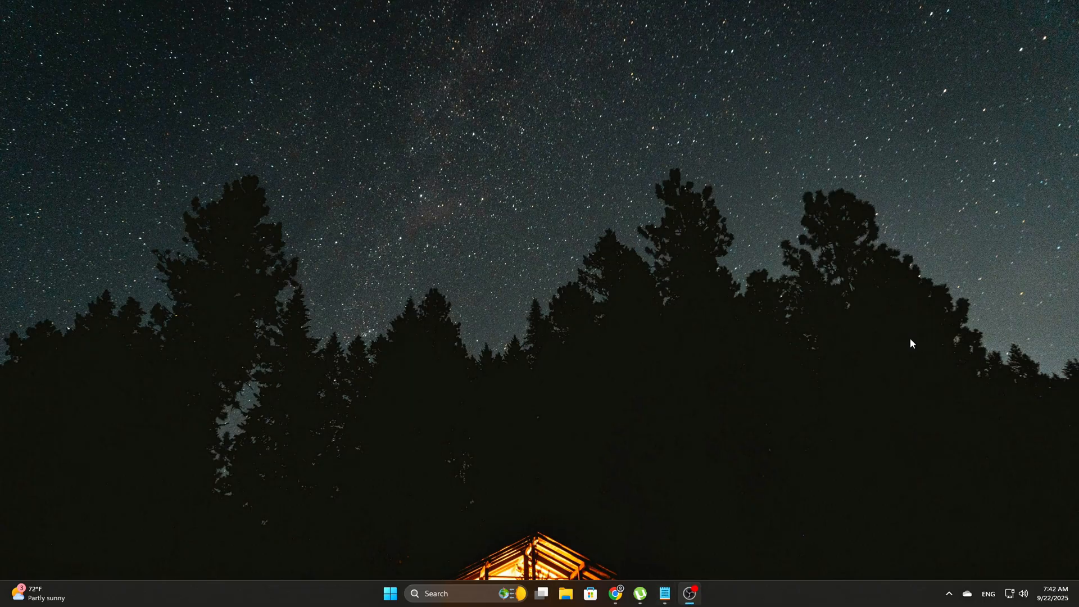
pyautogui.click(414, 593)
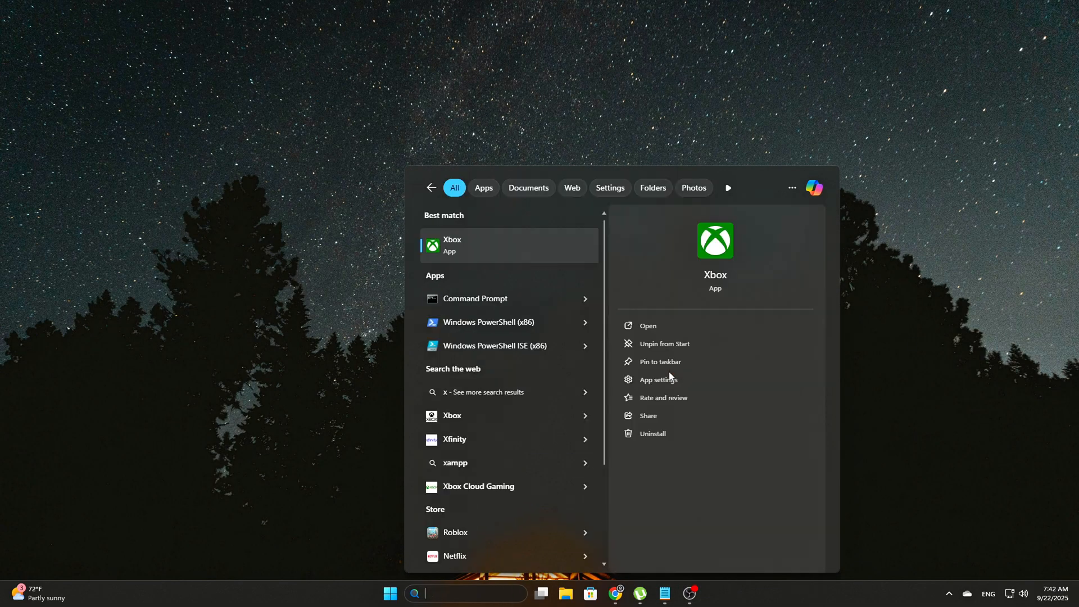
pyautogui.write('command Prompt')
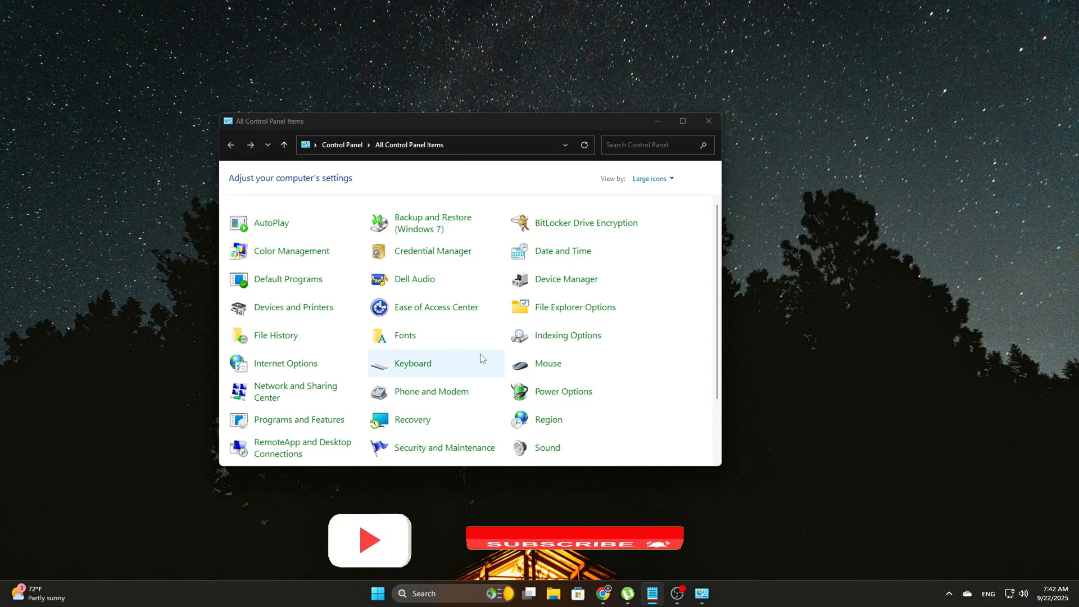
pyautogui.click(563, 391)
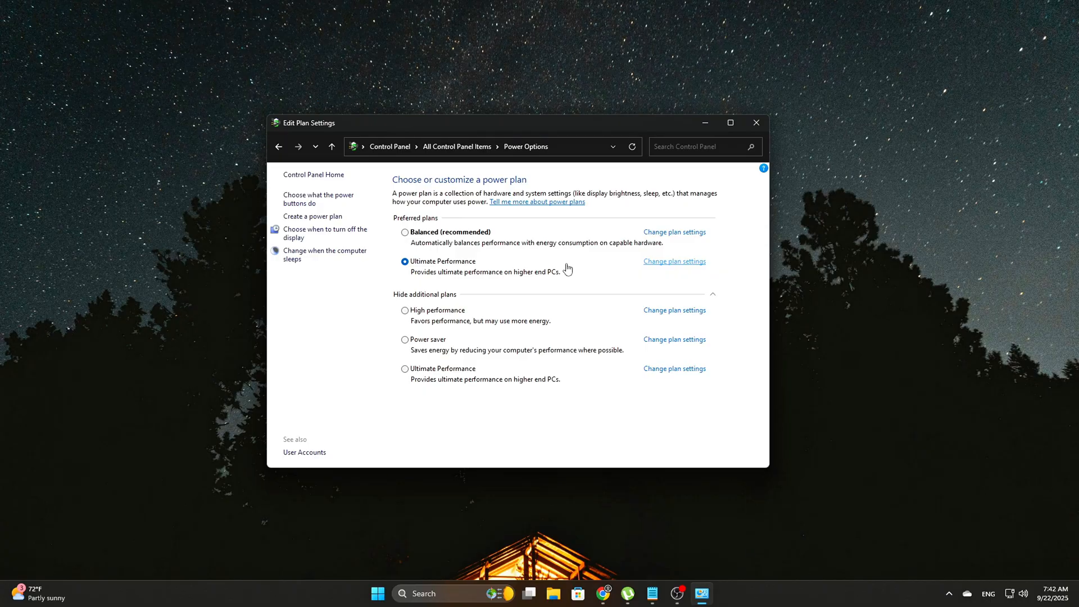
pyautogui.click(674, 261)
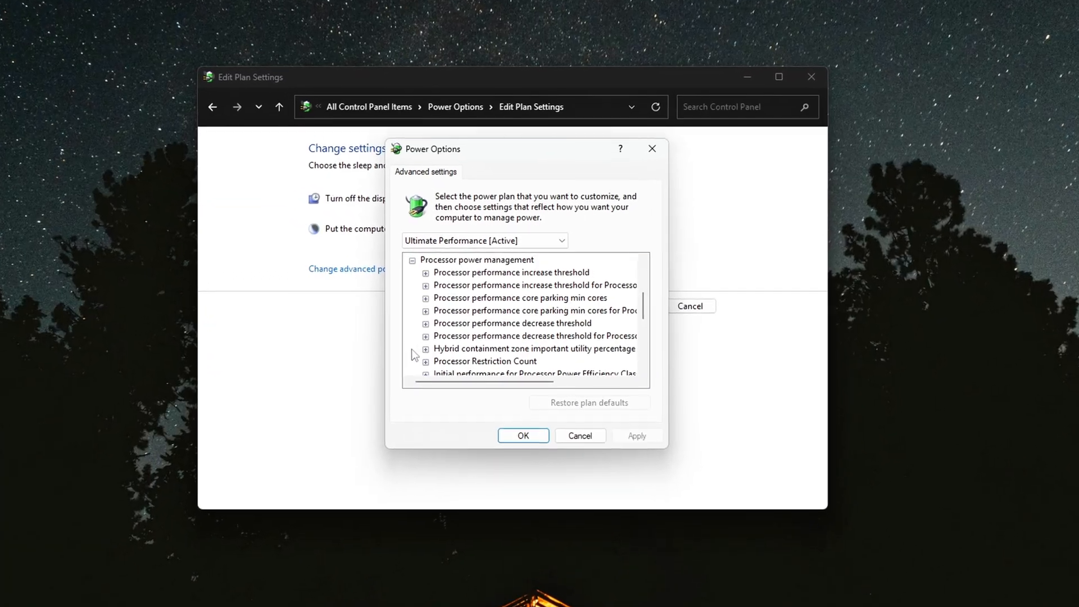
# - Switch Processor performance autonomous mode from Enabled to Disabled in the advanced settings
pyautogui.scroll(-3)
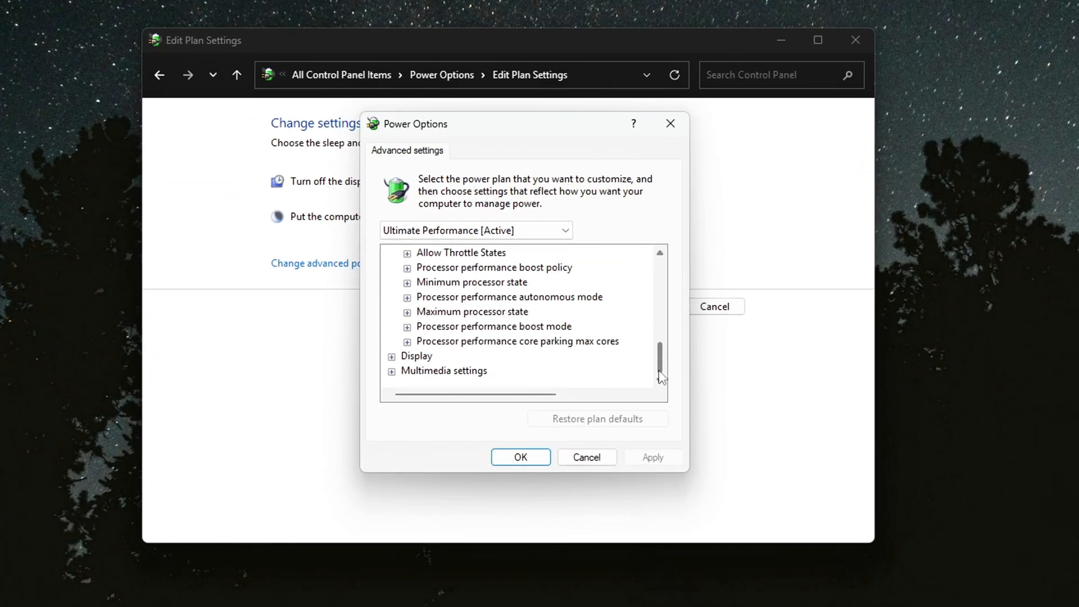
pyautogui.scroll(3)
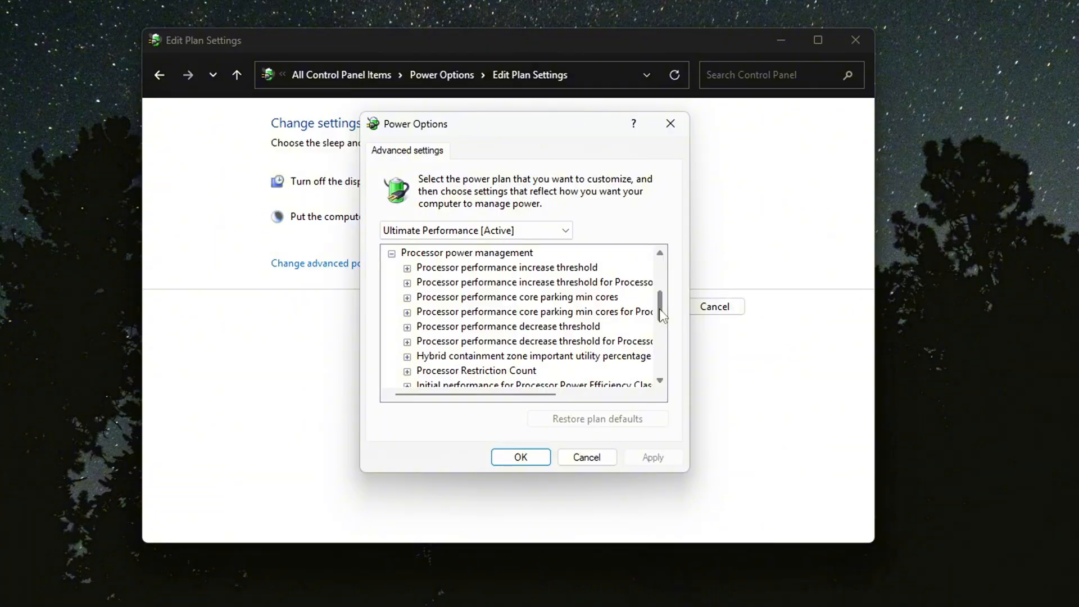
pyautogui.scroll(-3)
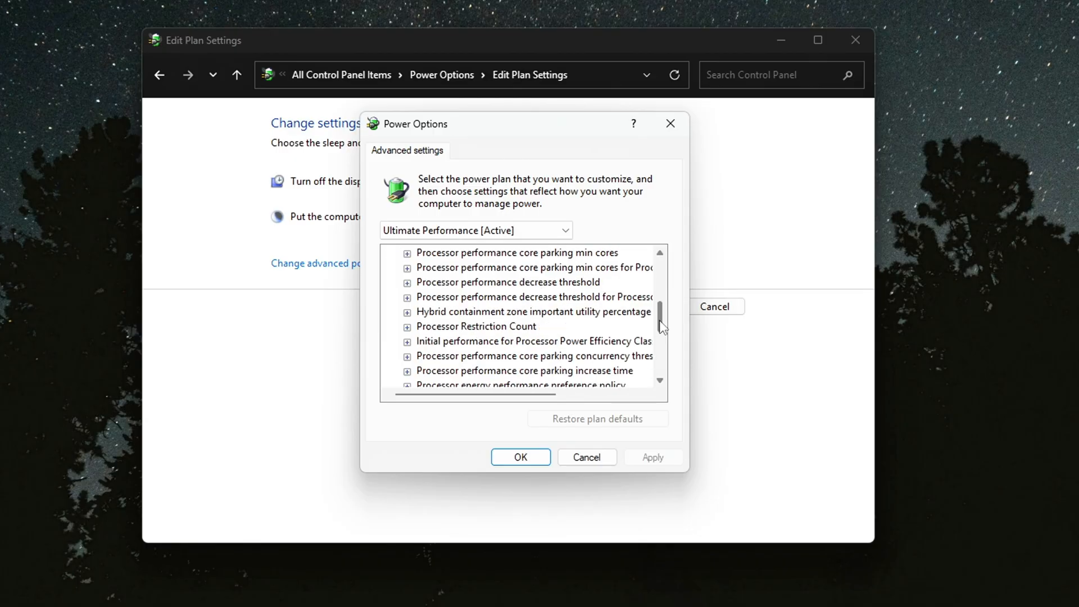
pyautogui.scroll(-3)
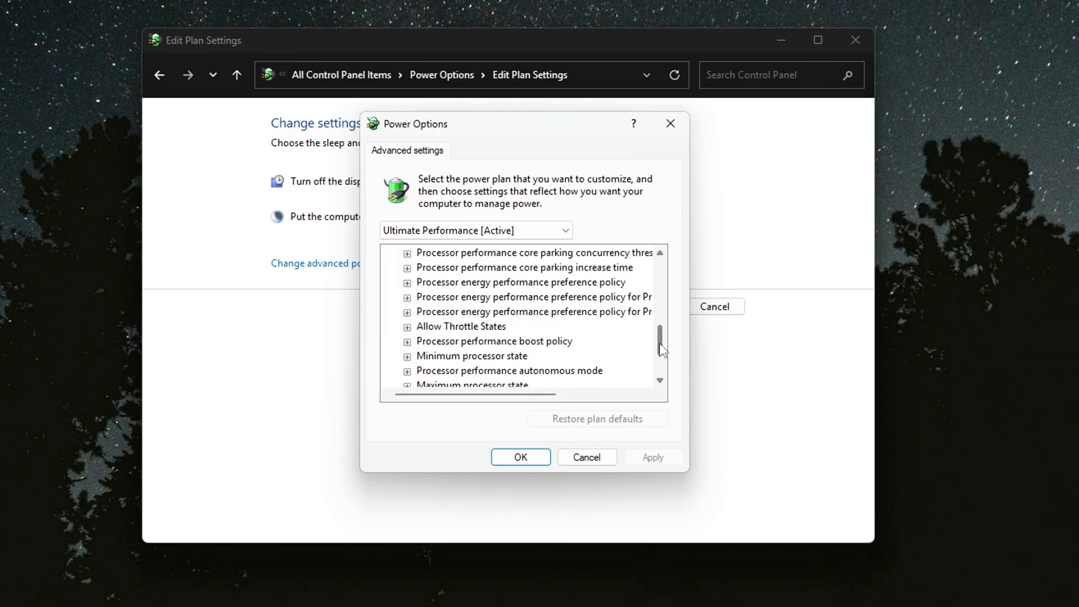
pyautogui.click(509, 340)
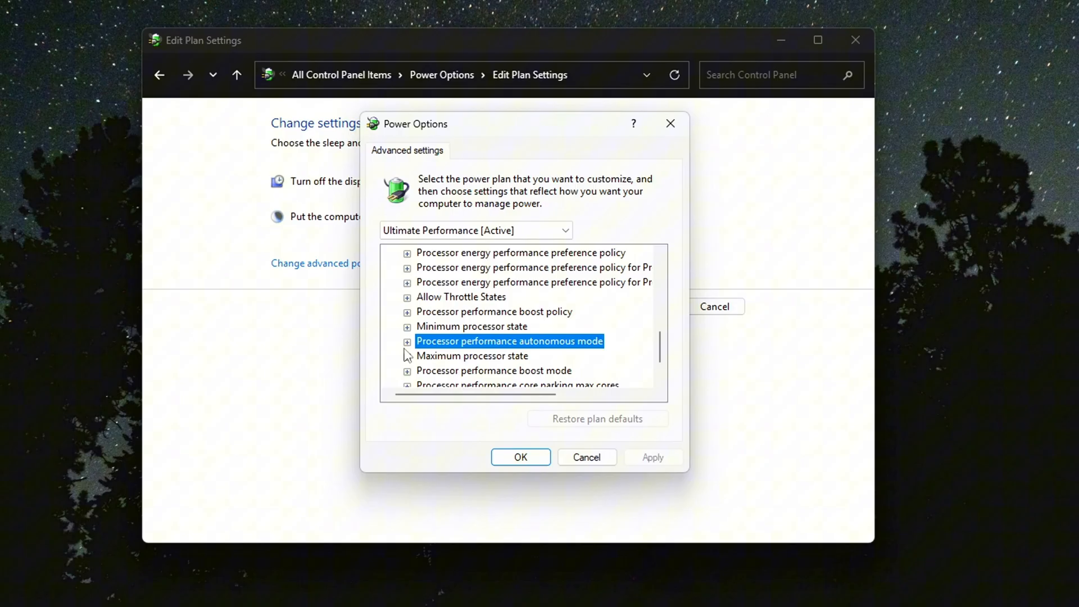
pyautogui.click(407, 340)
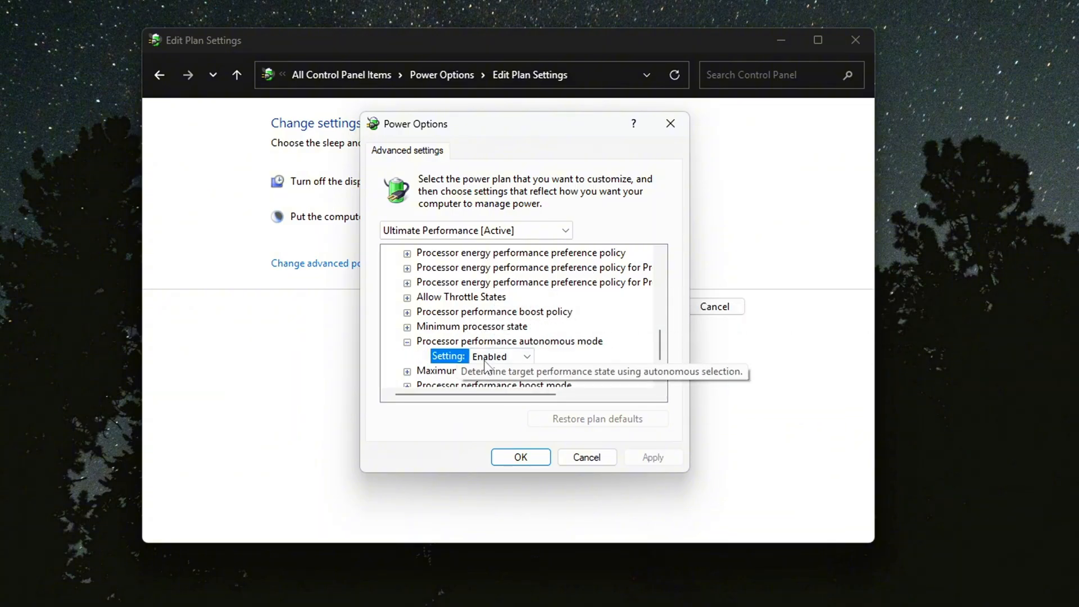
pyautogui.click(503, 355)
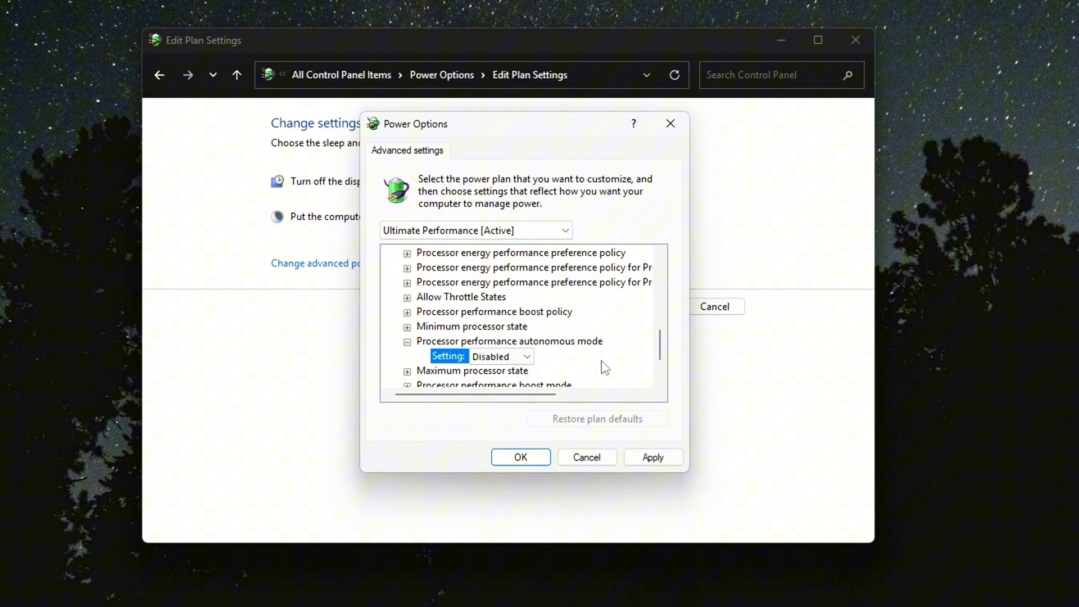
pyautogui.moveTo(612, 371)
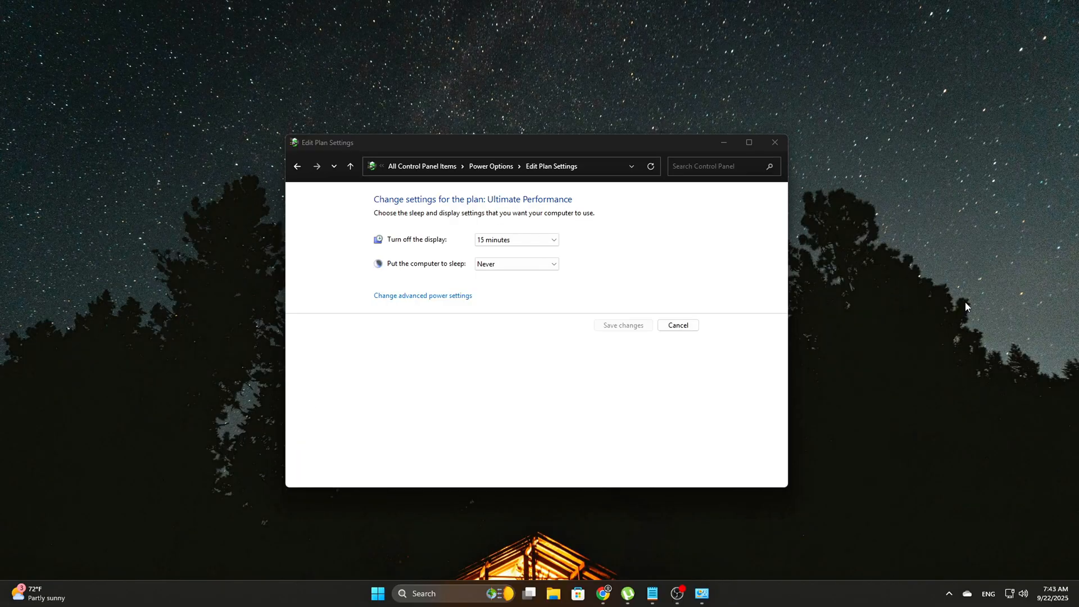
pyautogui.moveTo(525, 313)
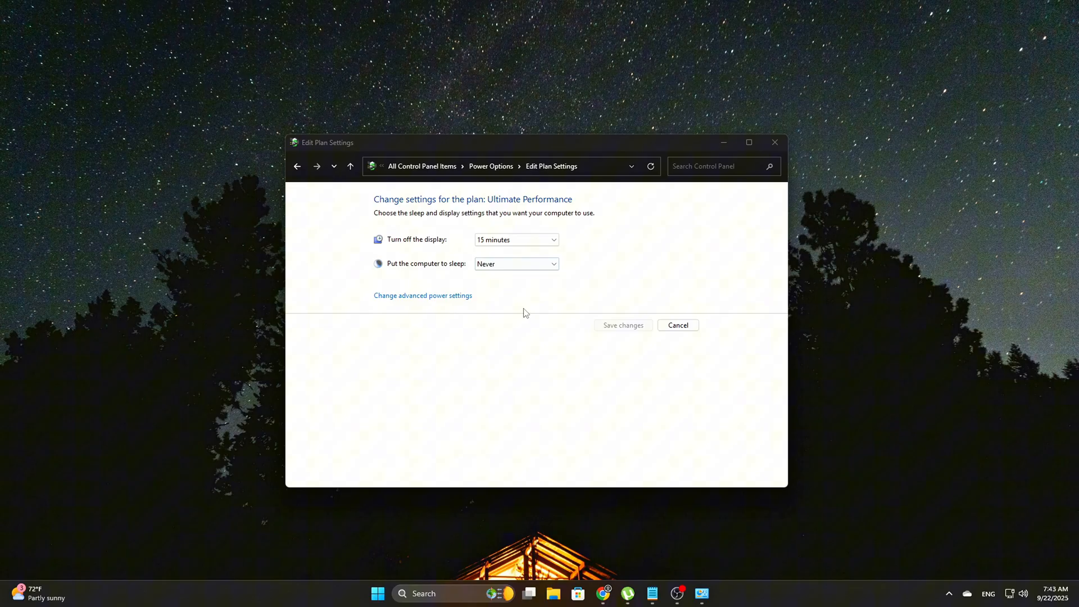
# - Reopen advanced settings and set processor energy performance preference policy to 0%
pyautogui.click(422, 295)
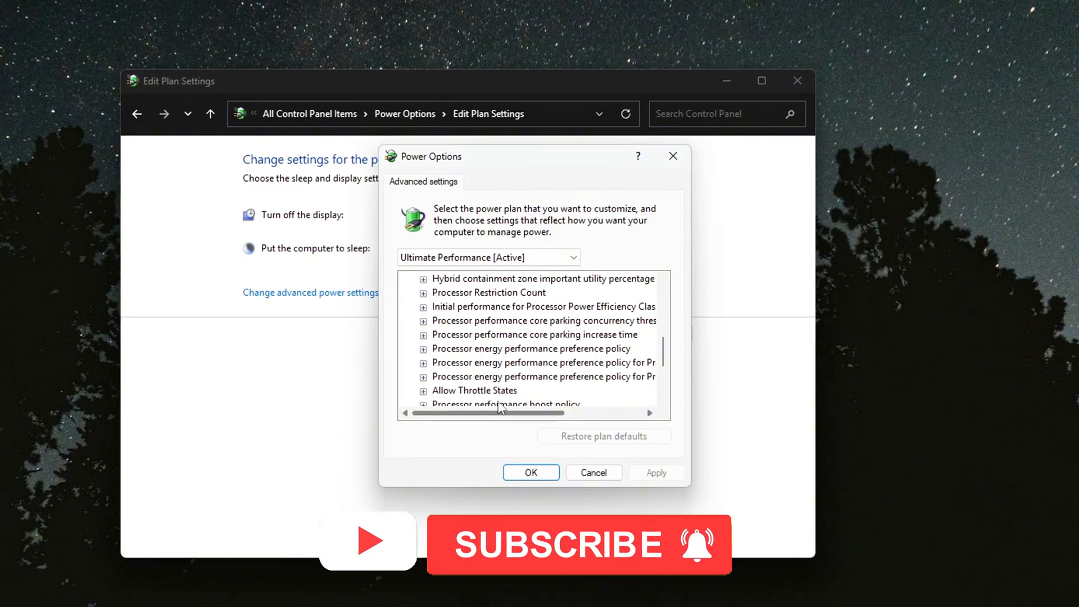
pyautogui.click(423, 348)
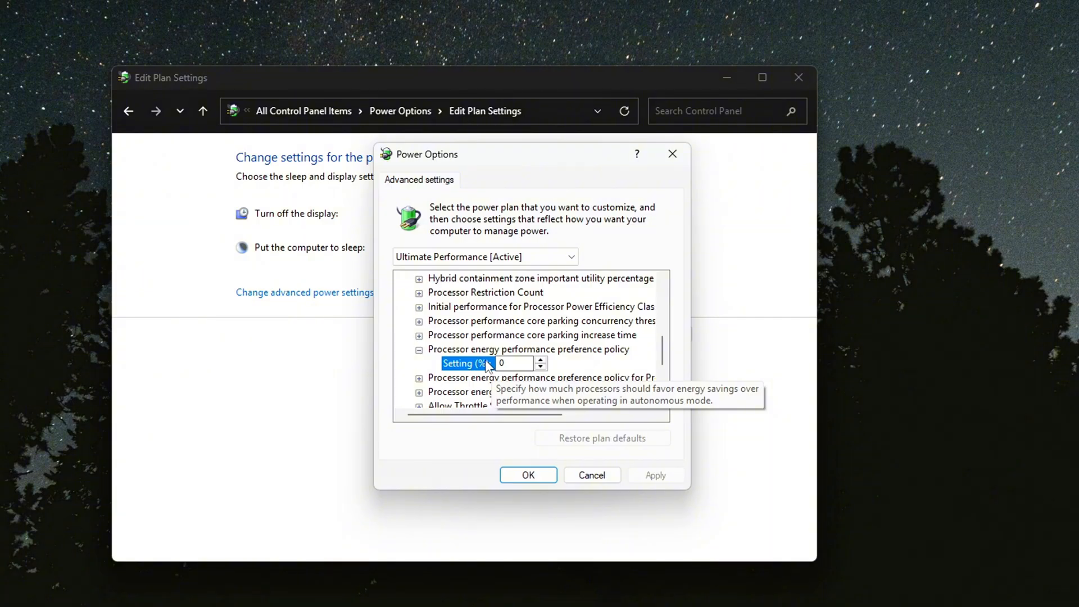
pyautogui.moveTo(493, 398)
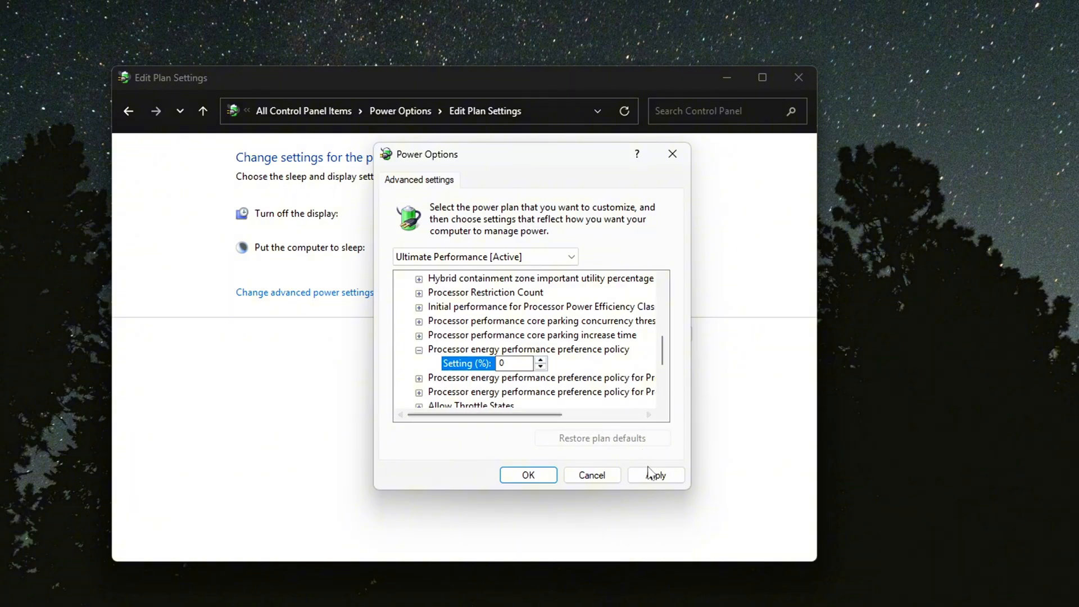
pyautogui.click(418, 349)
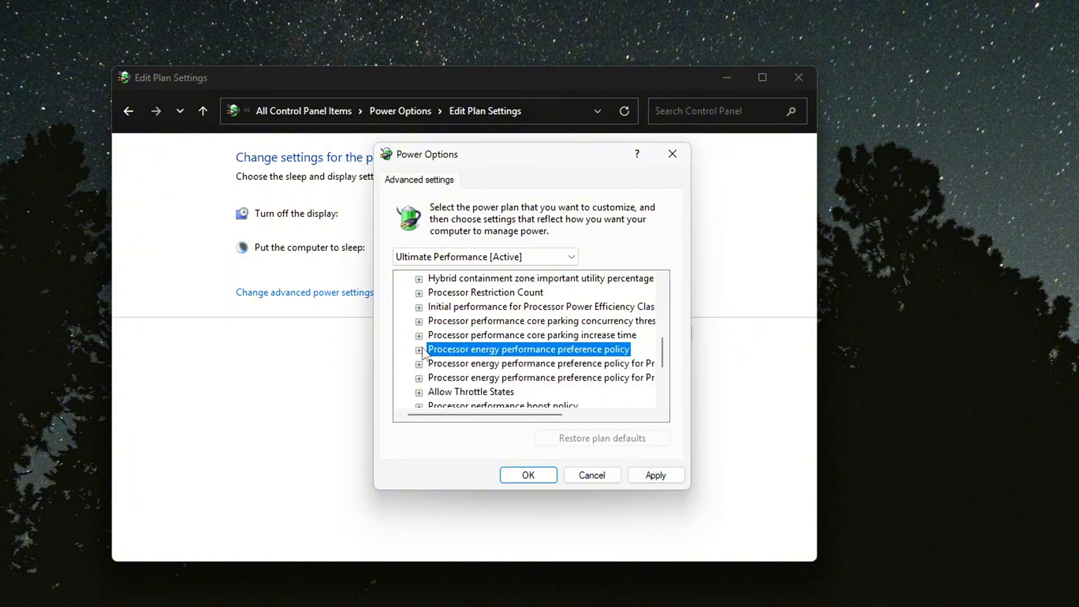
# - Search the Start menu for 'cmd' so Command Prompt appears as the best match
pyautogui.click(590, 475)
pyautogui.write('cmd')
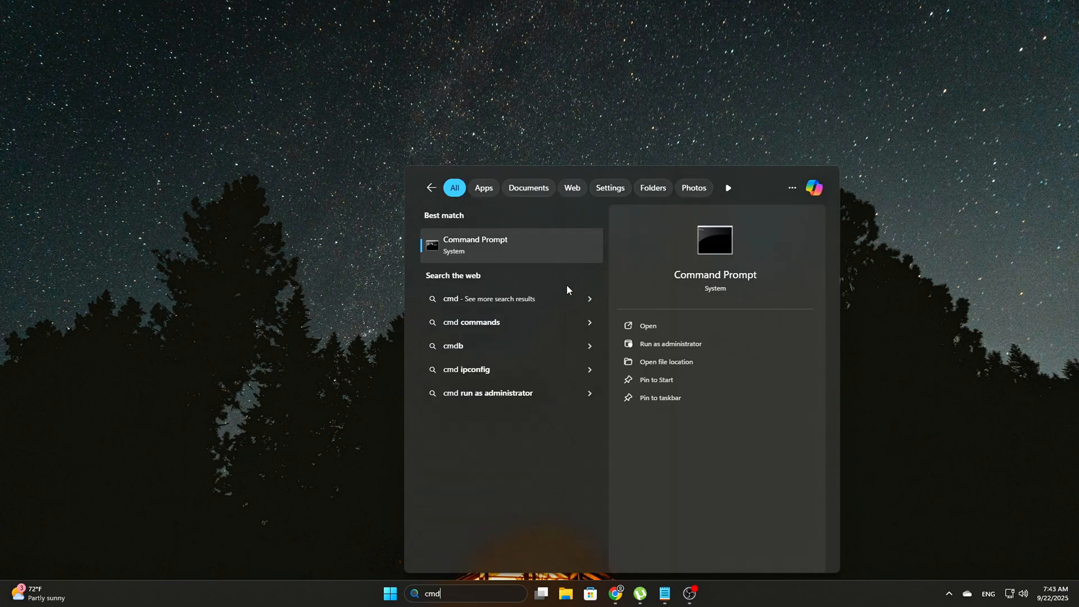
# - Launch Command Prompt as administrator and set PERFBOOSTMODE to 0 for AC and DC power
pyautogui.click(669, 344)
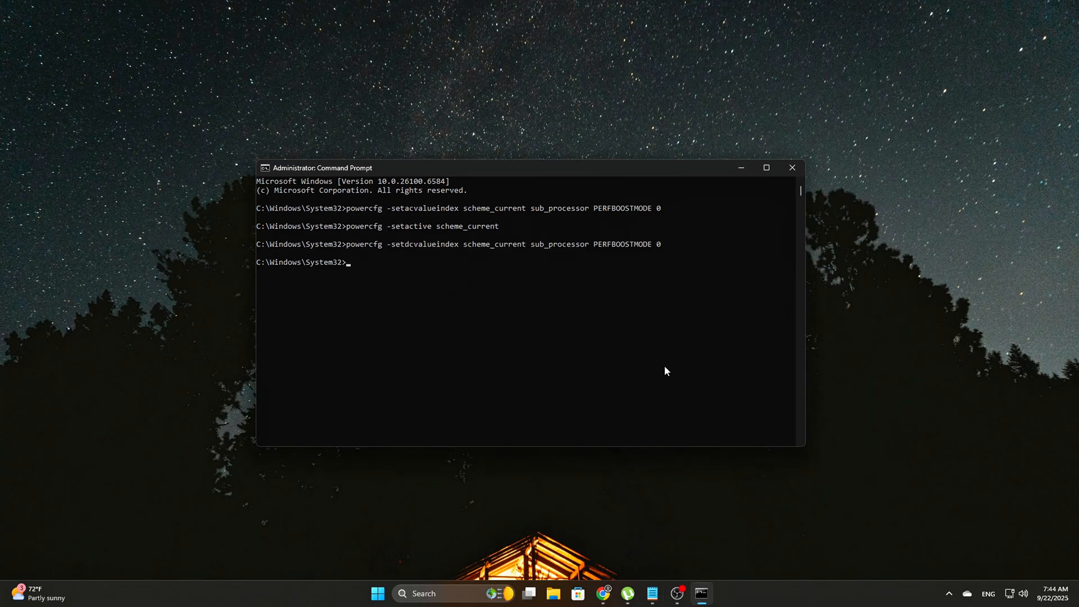
pyautogui.moveTo(625, 361)
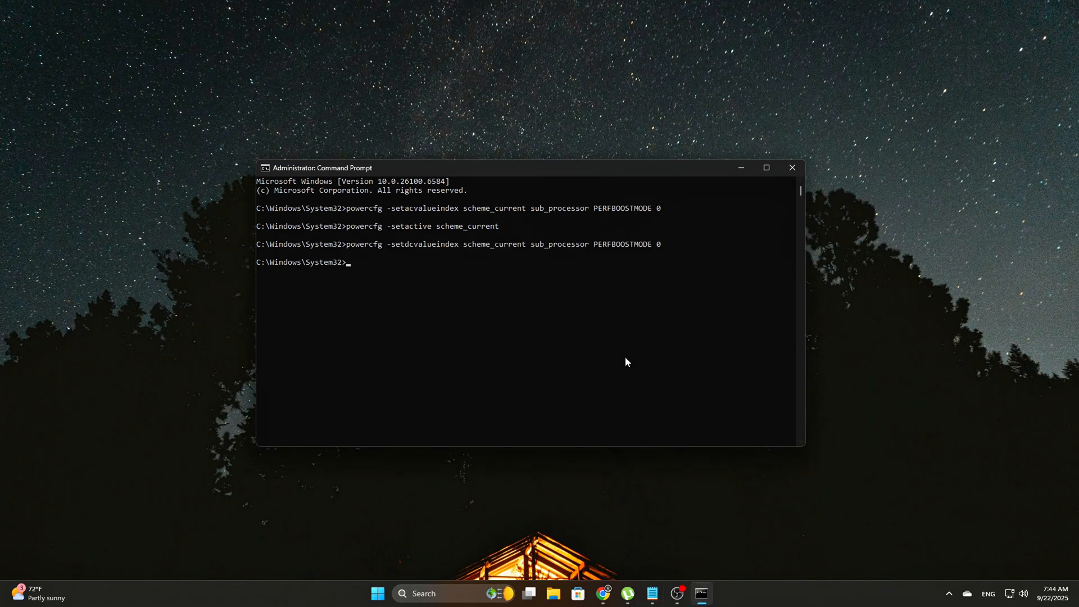
pyautogui.moveTo(653, 340)
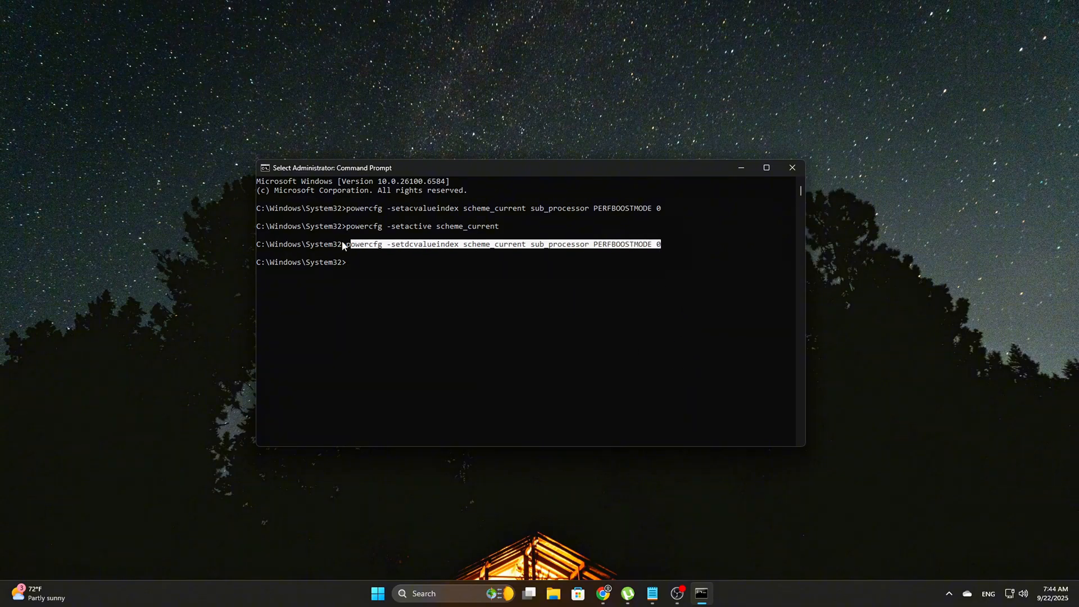
pyautogui.write('cl')
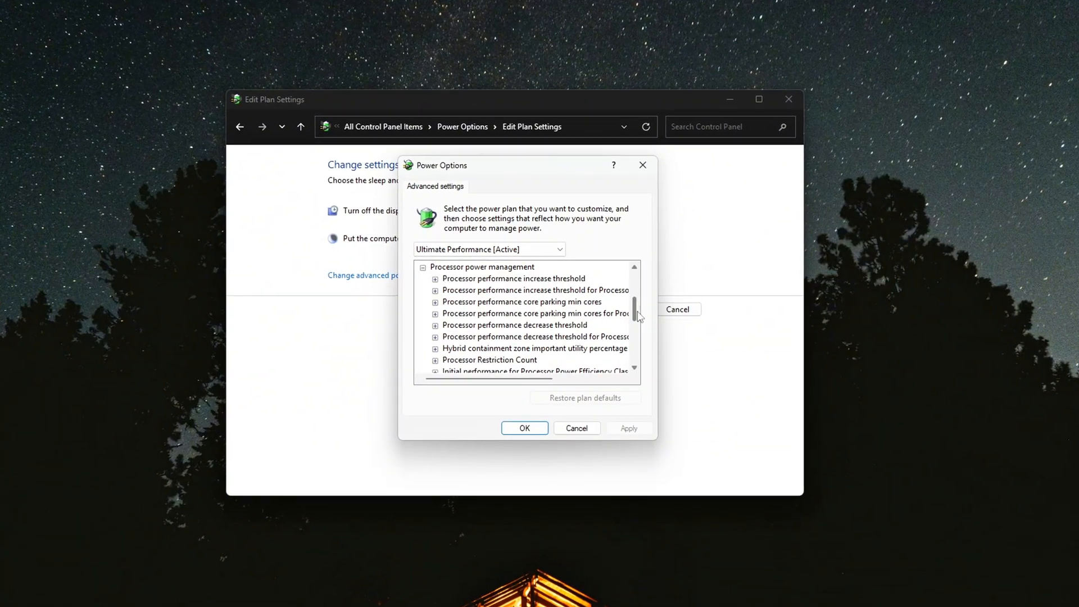
pyautogui.scroll(-3)
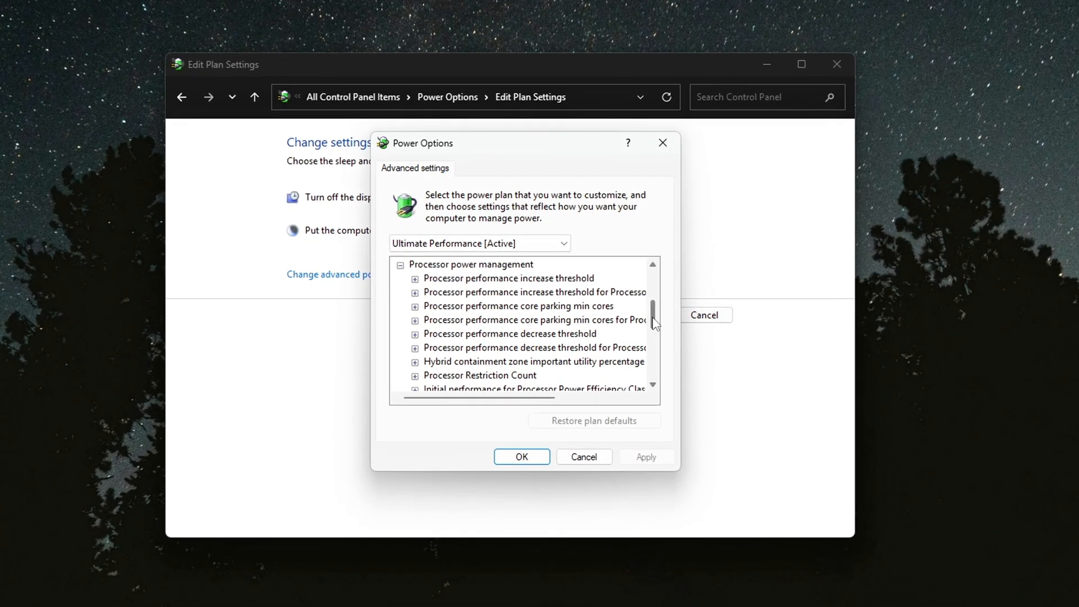
pyautogui.scroll(-3)
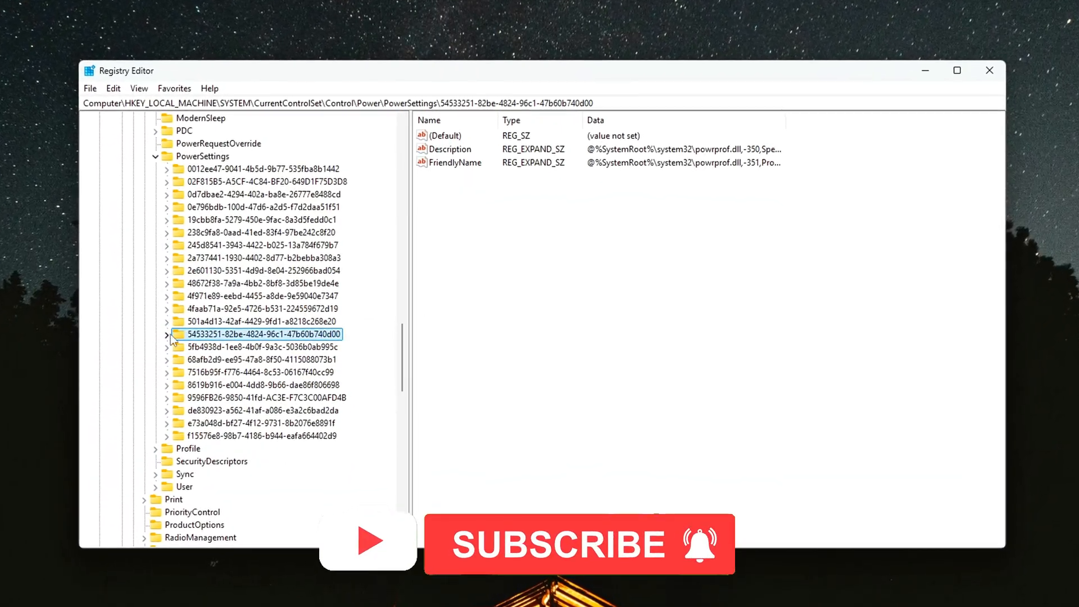
# - Select the 06cadf0e-64ed-448a-8927-ce7bf90eb35d subkey to view its values
pyautogui.click(166, 333)
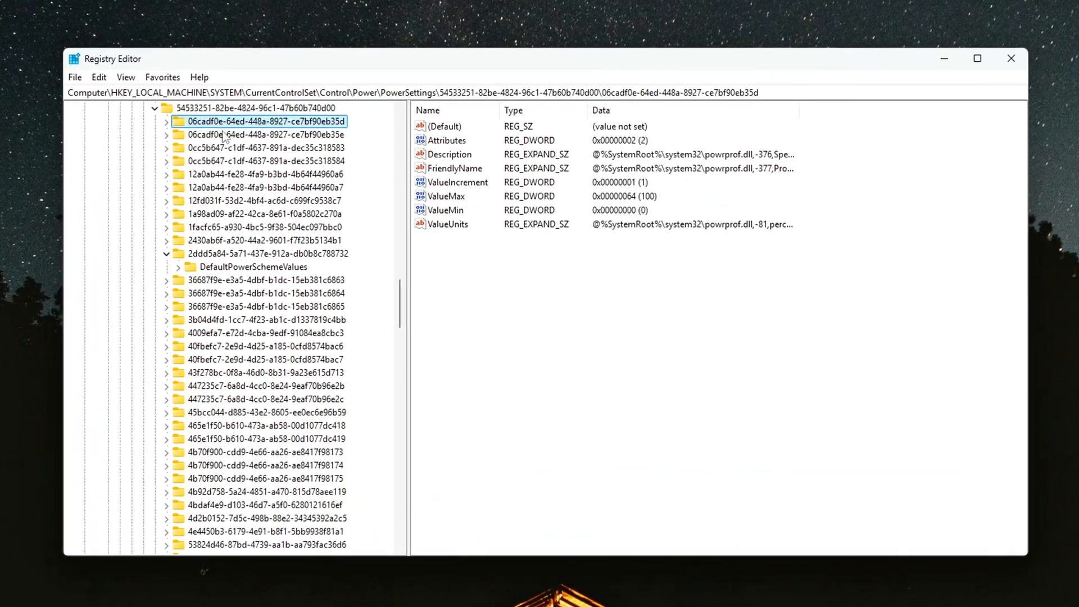